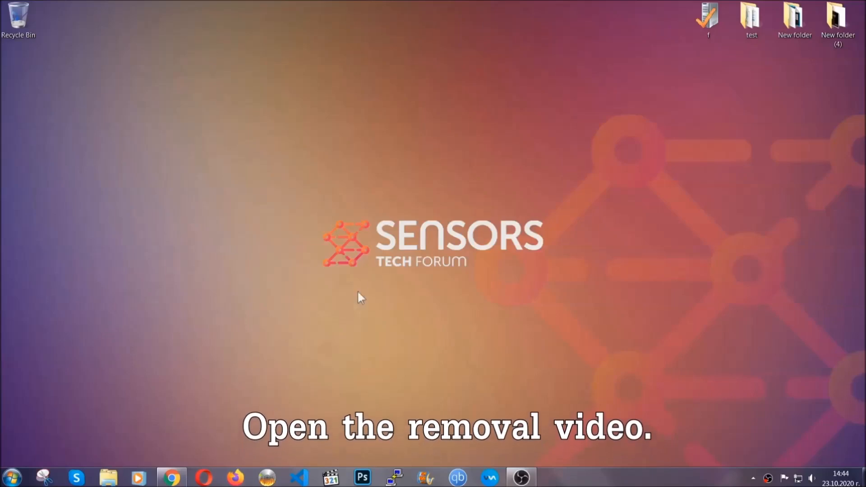
# Follow the removal video's article link and download SpyHunter-Installer.exe from SensorsTechForum
pyautogui.click(172, 477)
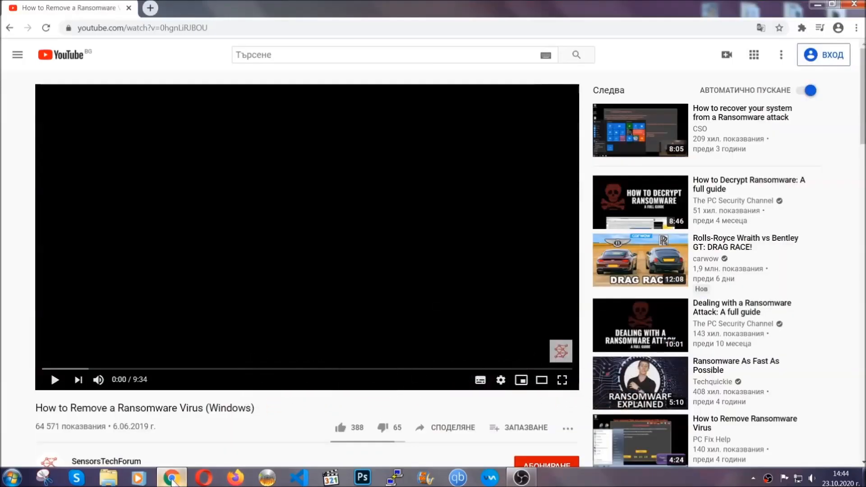
pyautogui.scroll(-3)
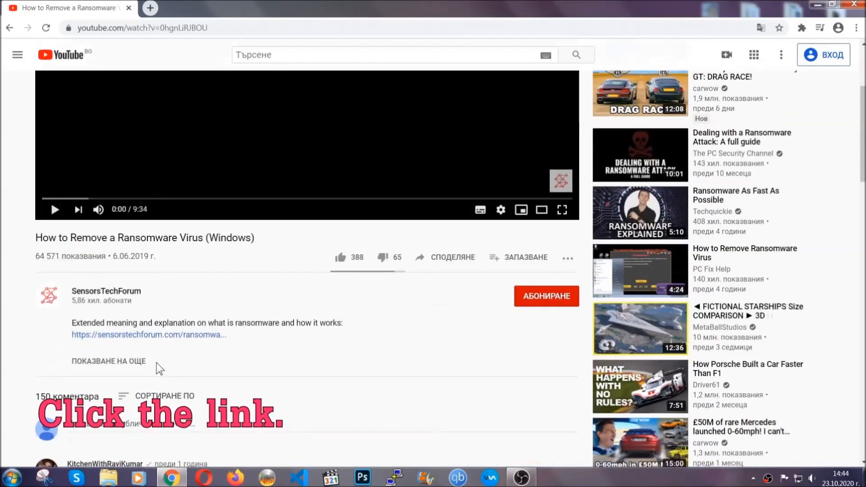
pyautogui.click(148, 335)
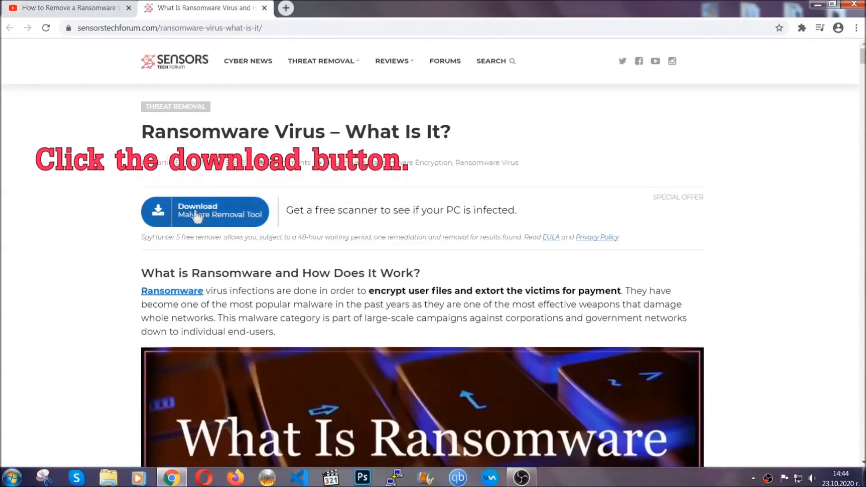
pyautogui.click(205, 211)
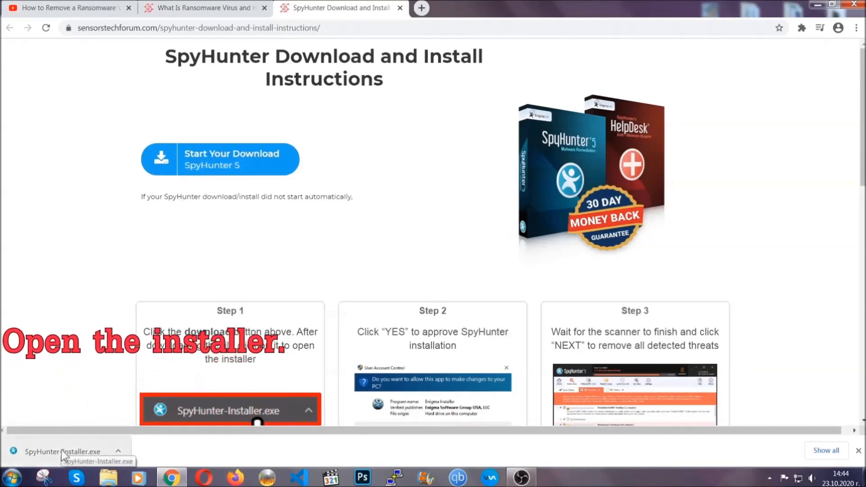
# Run SpyHunter-Installer.exe, choose English, accept the EULA and install SpyHunter 5
pyautogui.click(62, 451)
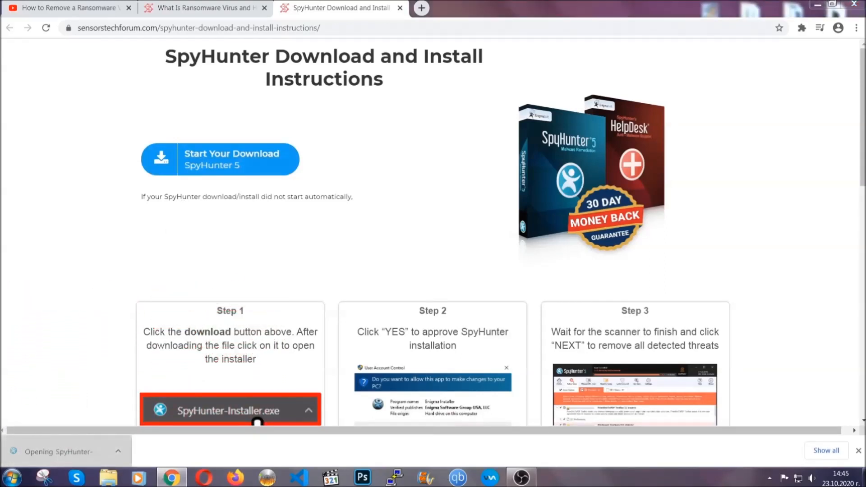
pyautogui.click(229, 410)
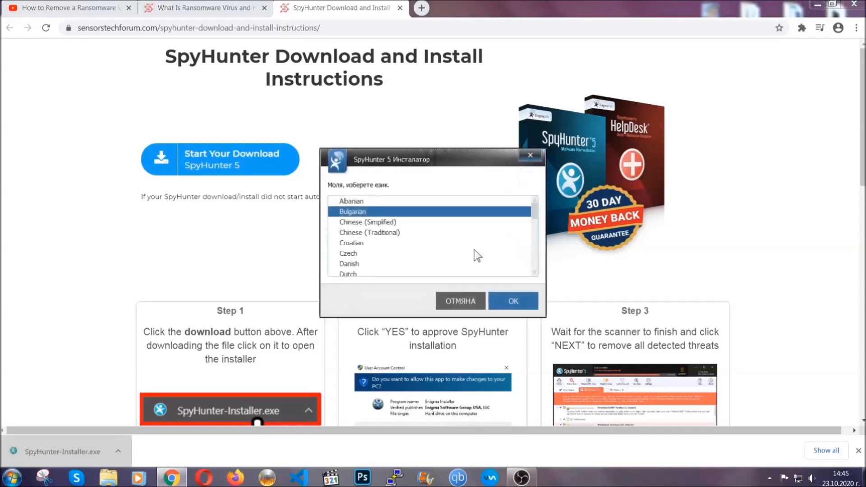
pyautogui.scroll(-3)
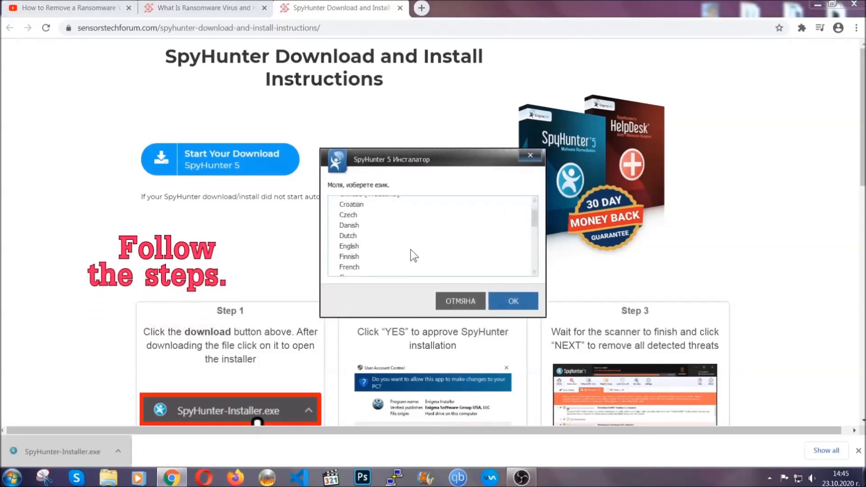
pyautogui.click(350, 246)
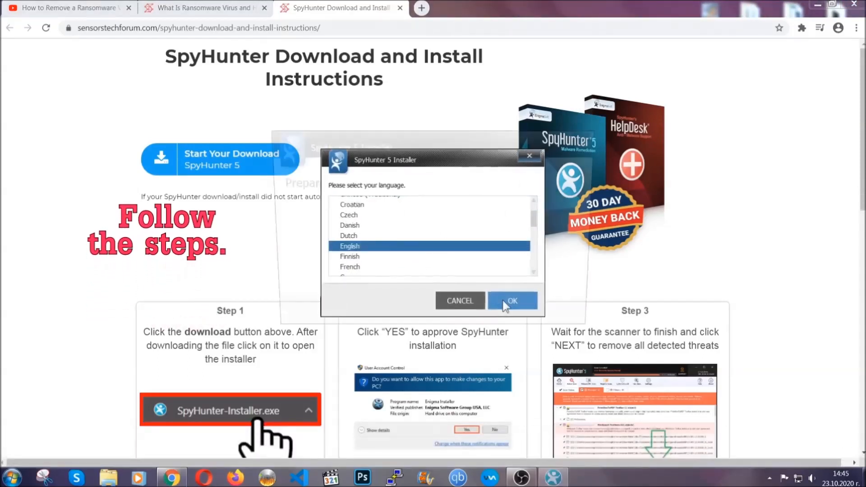
pyautogui.click(511, 301)
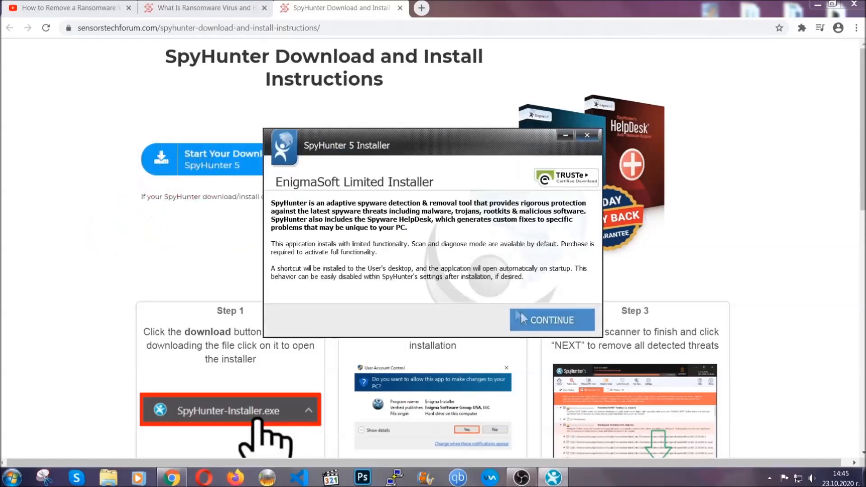
pyautogui.click(551, 320)
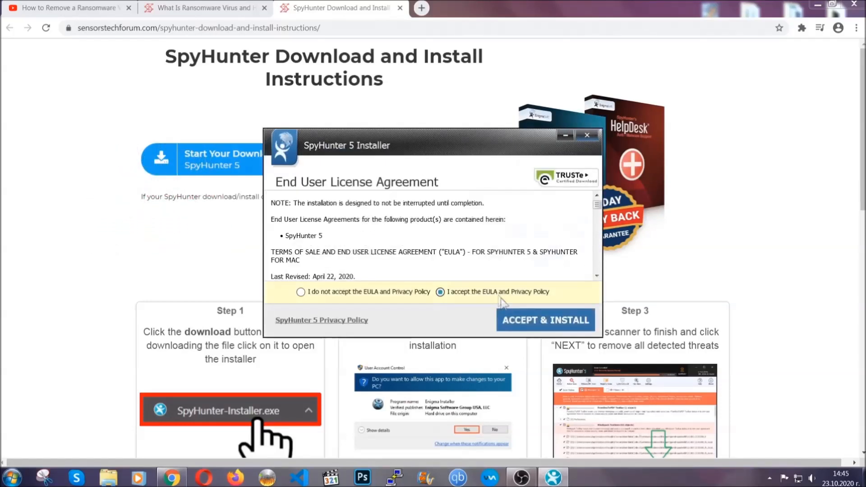
pyautogui.click(544, 319)
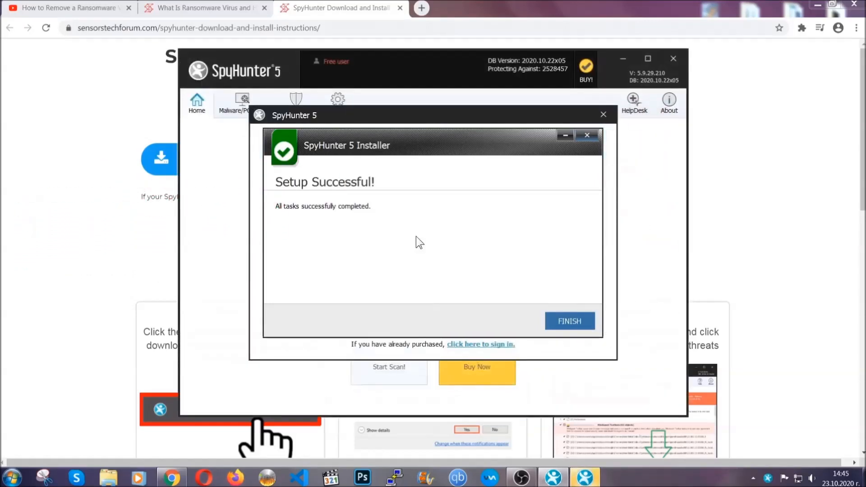
# Finish setup, run the scan and mark the Keygen.exe PUP for removal
pyautogui.click(569, 321)
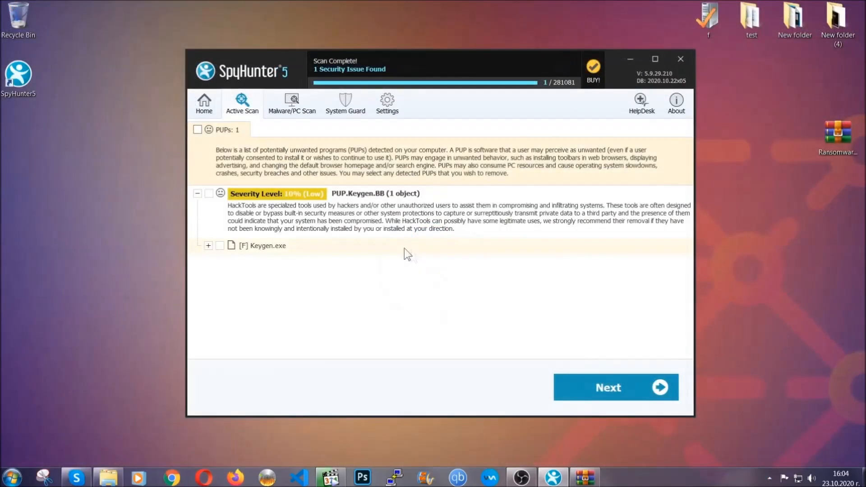
pyautogui.click(197, 129)
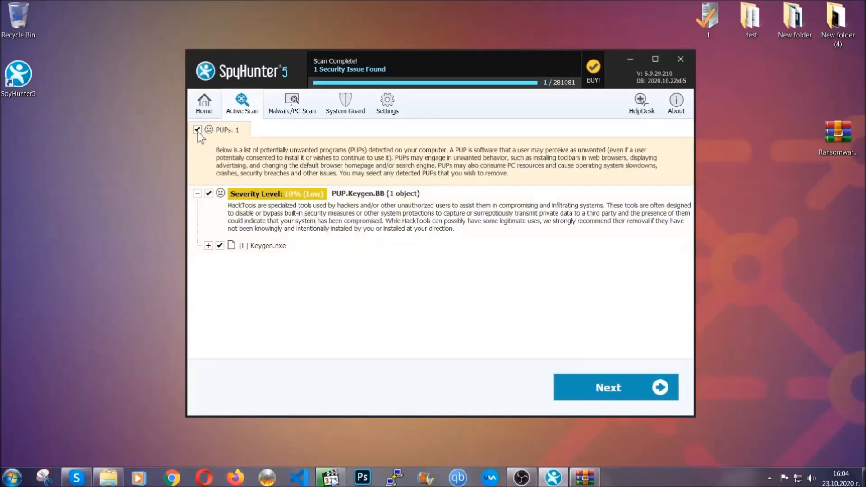
pyautogui.moveTo(611, 388)
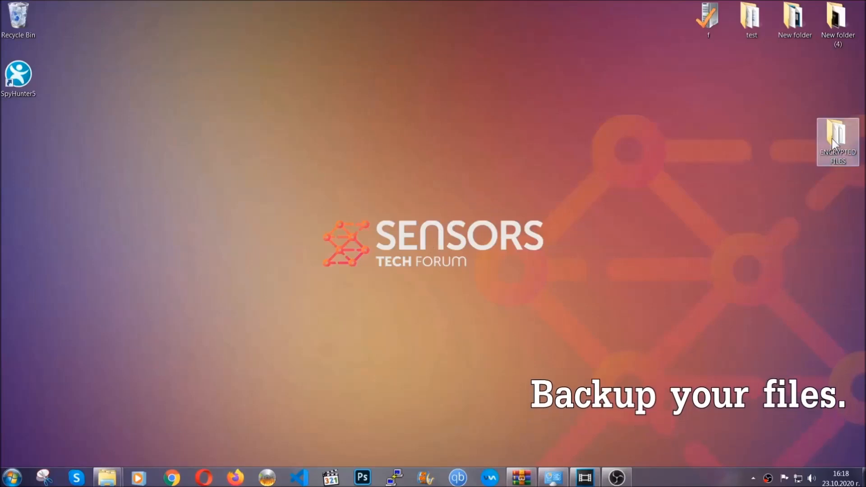
# Copy the six .efji files from ENCRYPTED FILES and paste them onto FLASH DRIVE (H:)
pyautogui.doubleClick(837, 141)
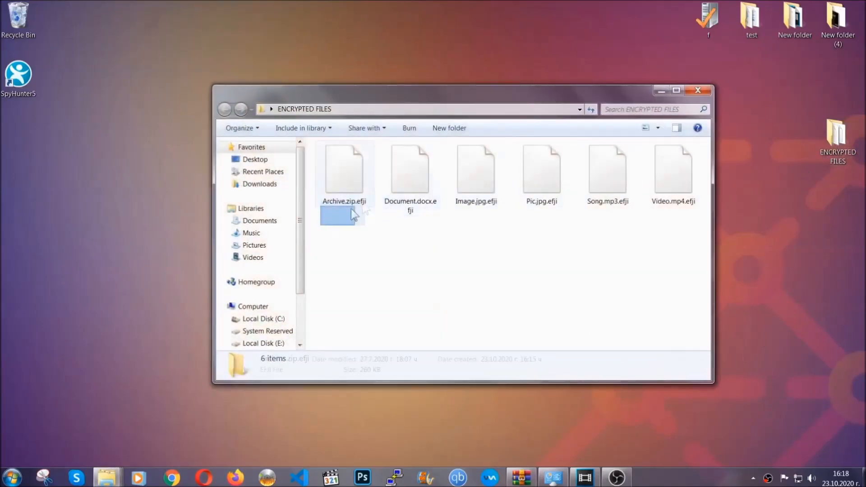
pyautogui.rightClick(679, 166)
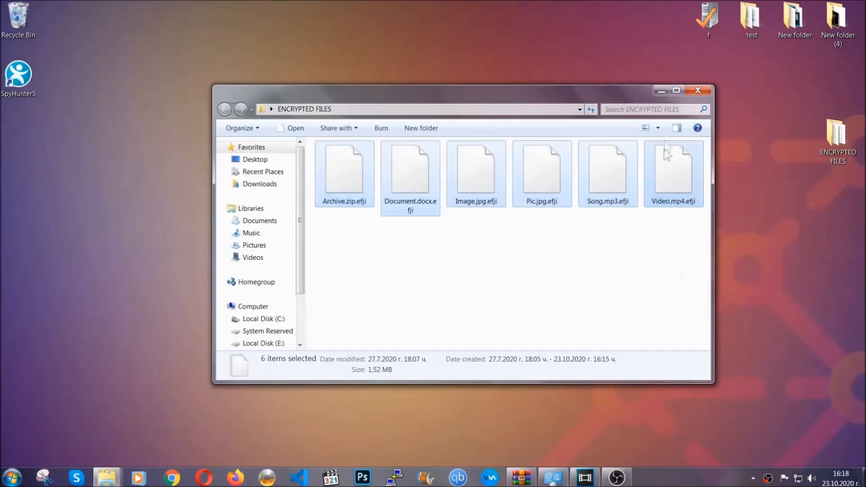
pyautogui.click(698, 91)
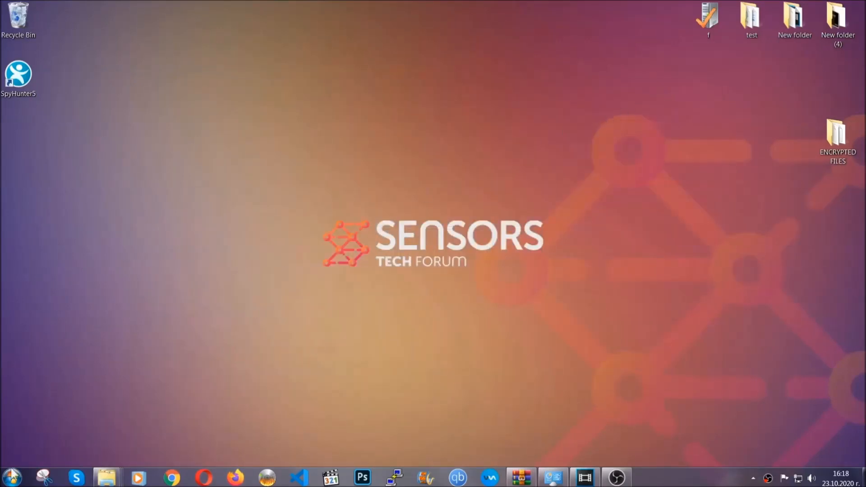
pyautogui.moveTo(168, 343)
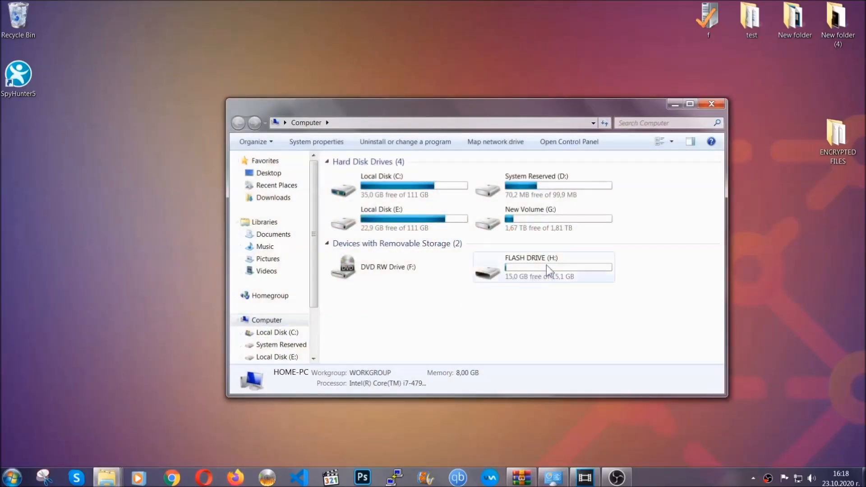
pyautogui.doubleClick(530, 267)
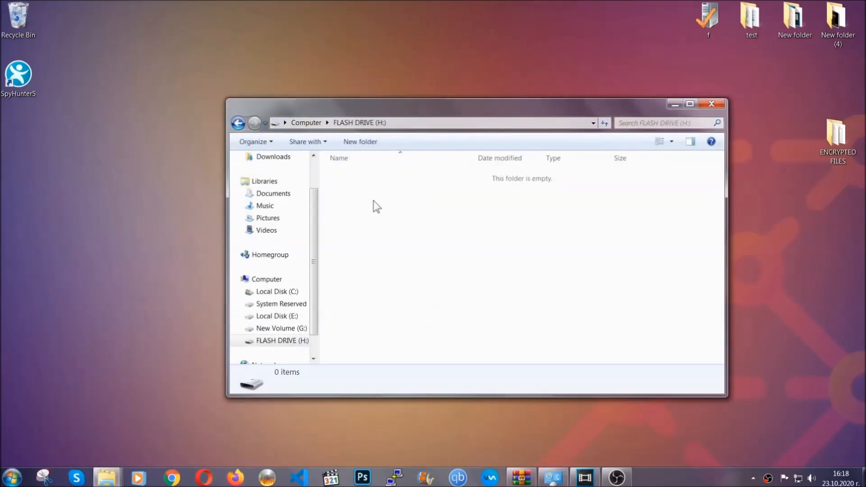
pyautogui.rightClick(376, 206)
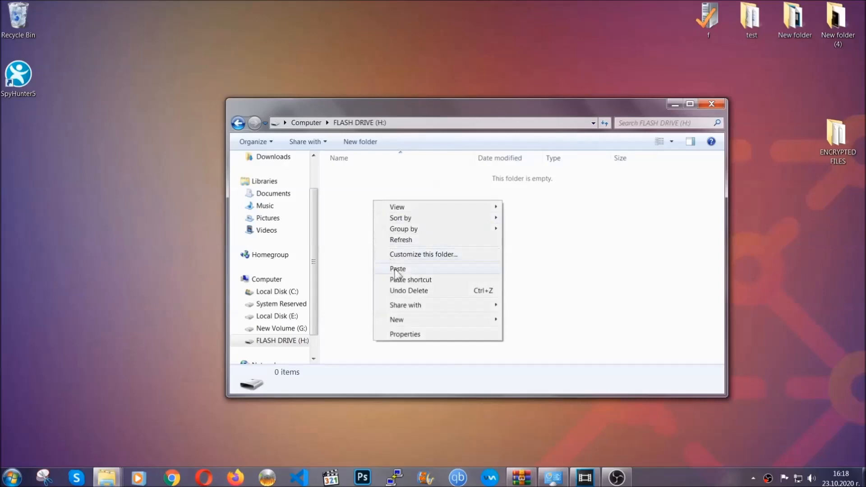
pyautogui.click(397, 268)
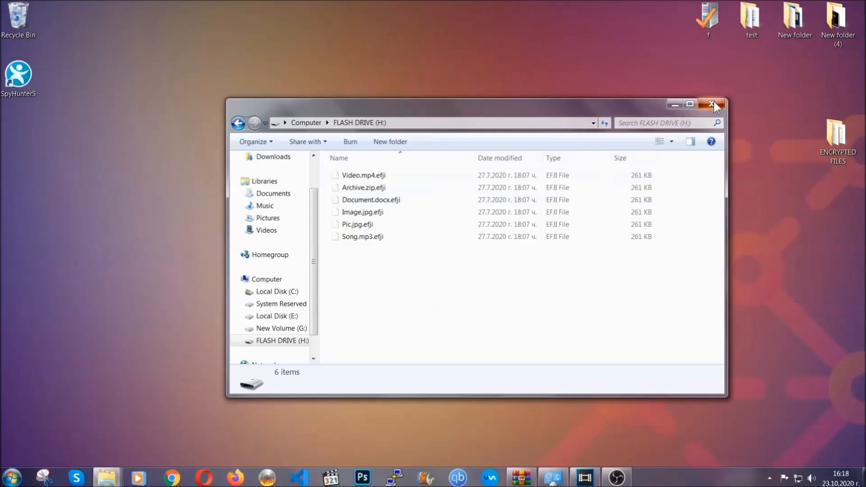
pyautogui.click(714, 104)
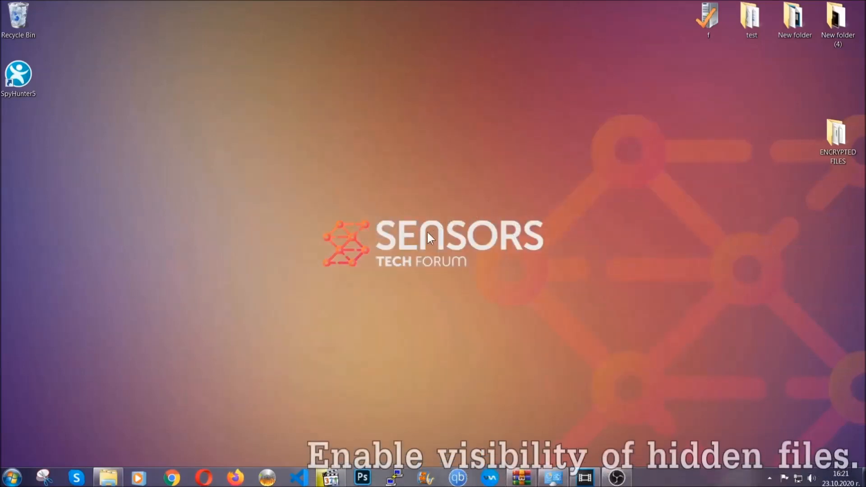
pyautogui.moveTo(59, 427)
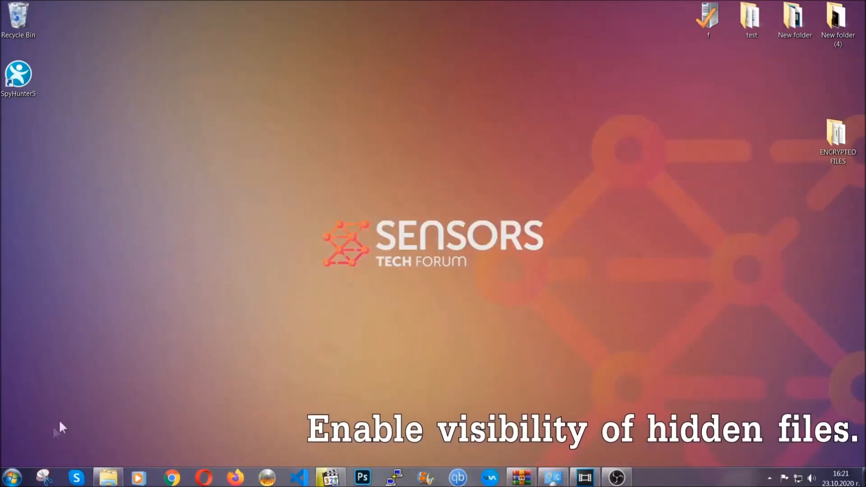
# Find Folder Options through Start search and enable 'Show hidden files, folders, and drives'
pyautogui.click(11, 477)
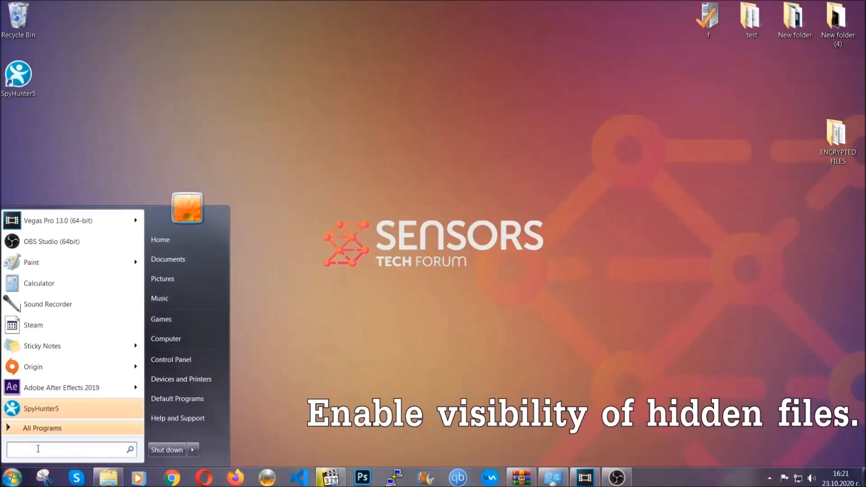
pyautogui.write('s')
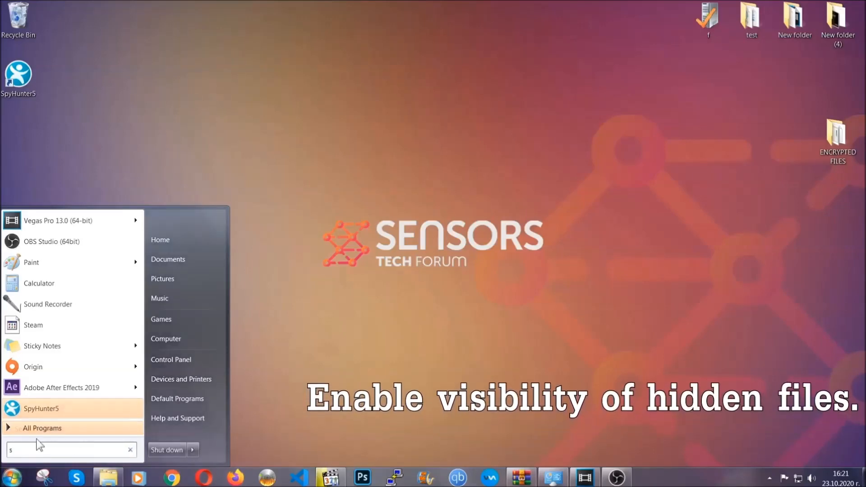
pyautogui.write('how')
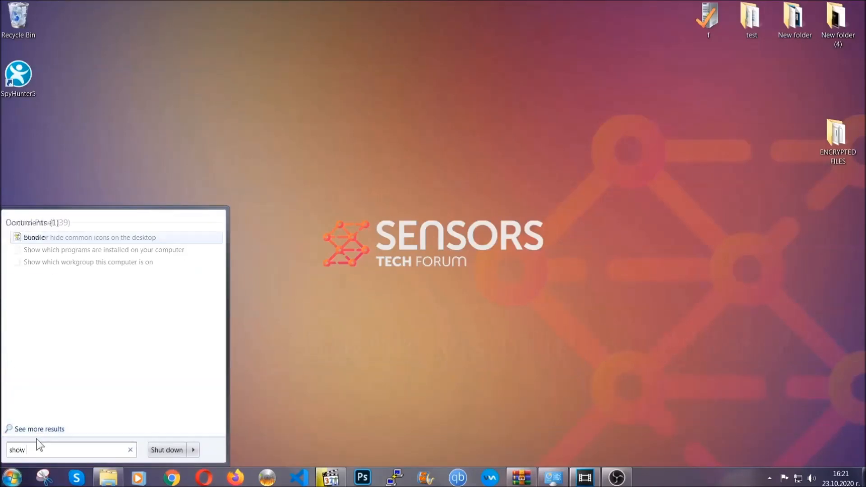
pyautogui.write('hidden files')
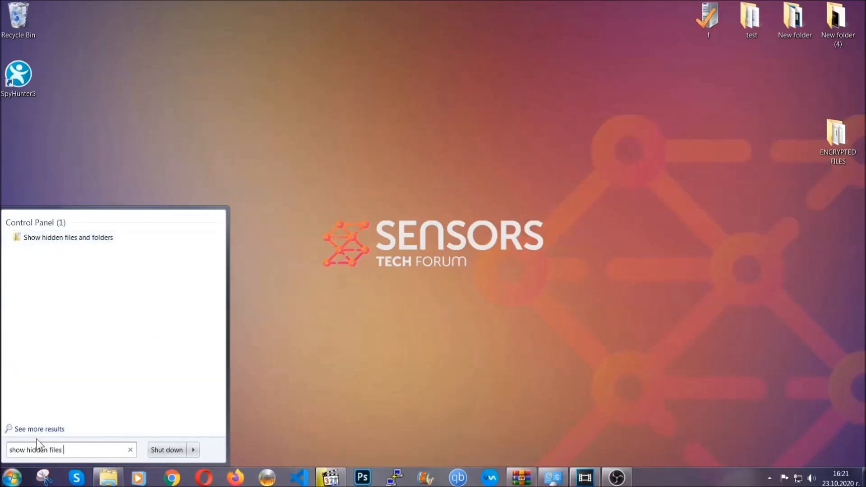
pyautogui.write('and folders')
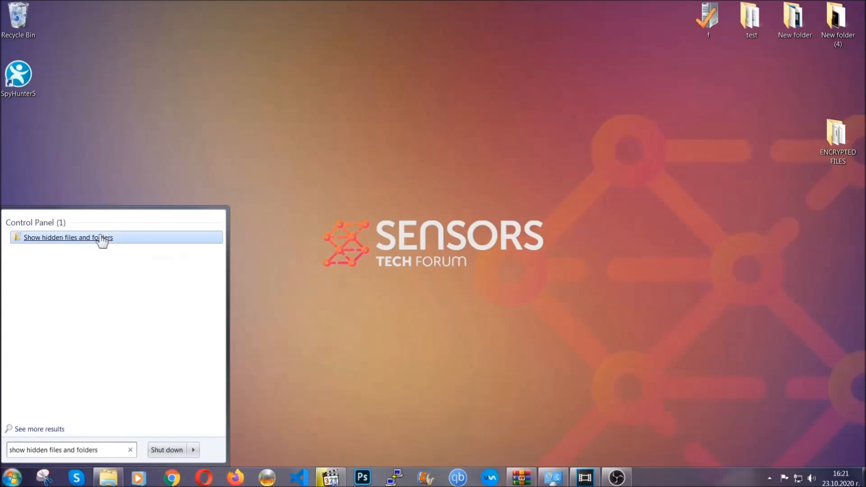
pyautogui.click(68, 237)
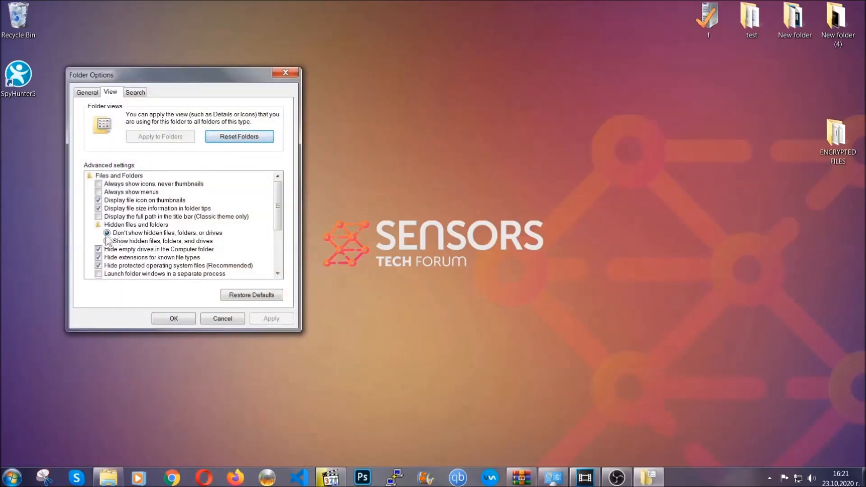
pyautogui.click(108, 241)
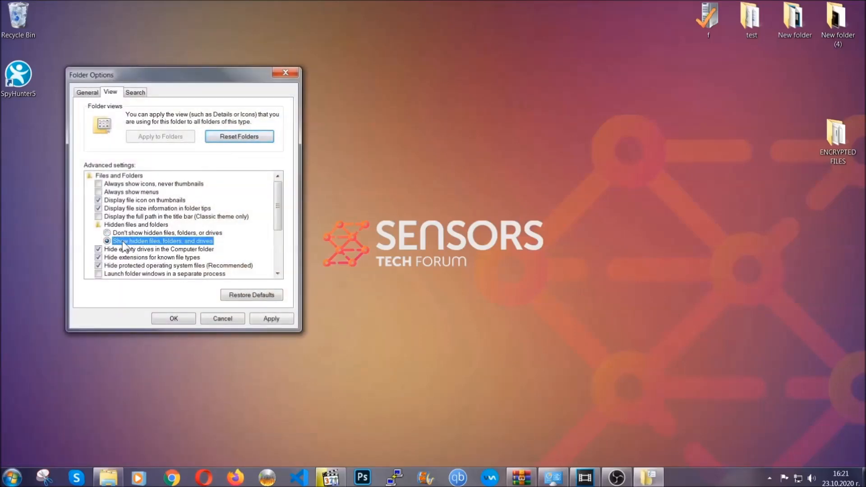
pyautogui.click(272, 319)
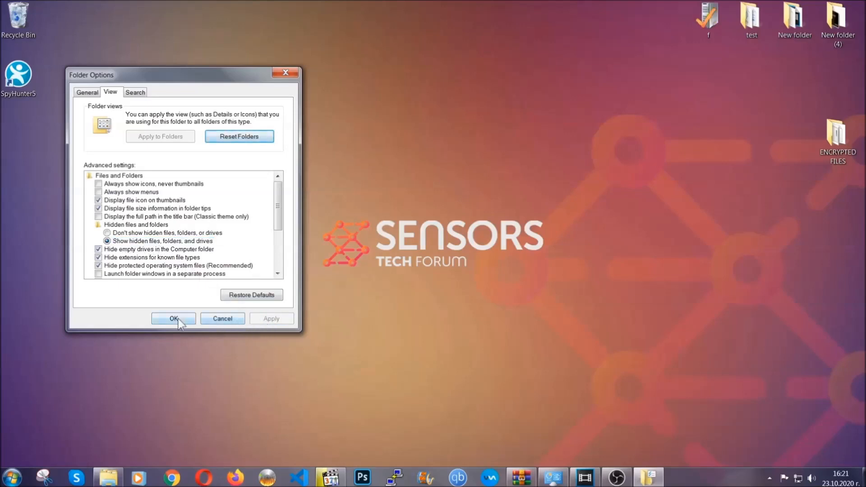
pyautogui.click(173, 318)
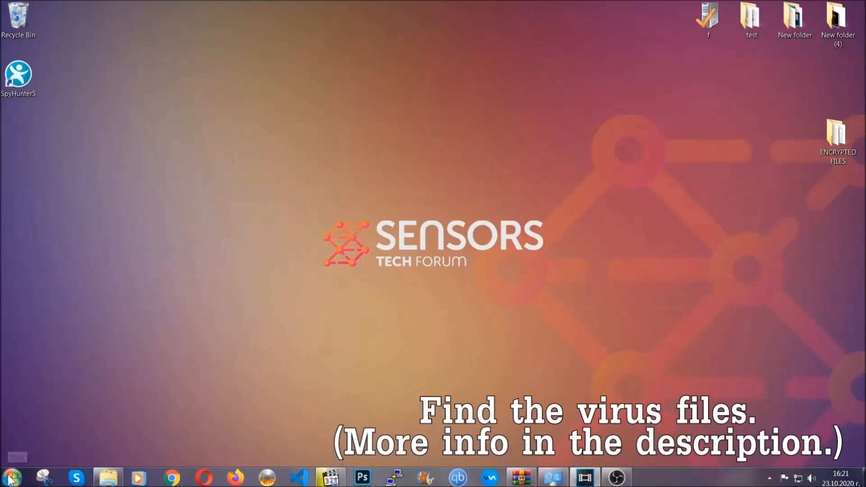
# Search the whole computer for the EXAMPLE VIRUS NAME executable
pyautogui.click(10, 477)
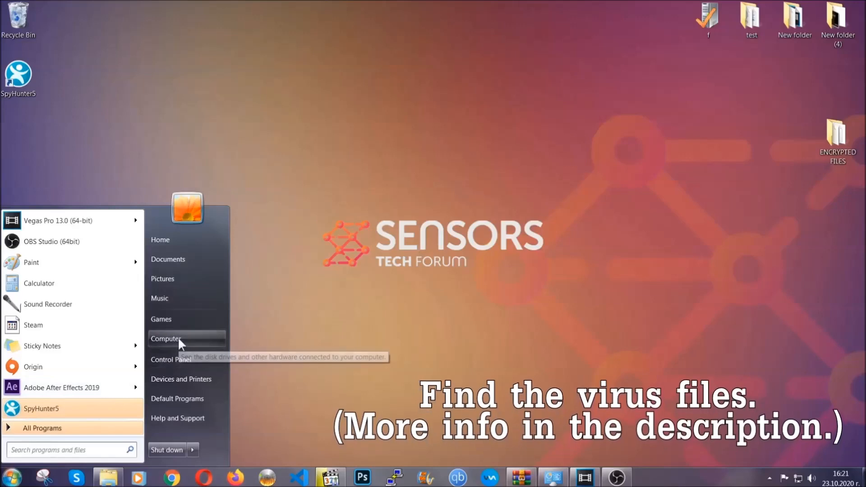
pyautogui.click(167, 339)
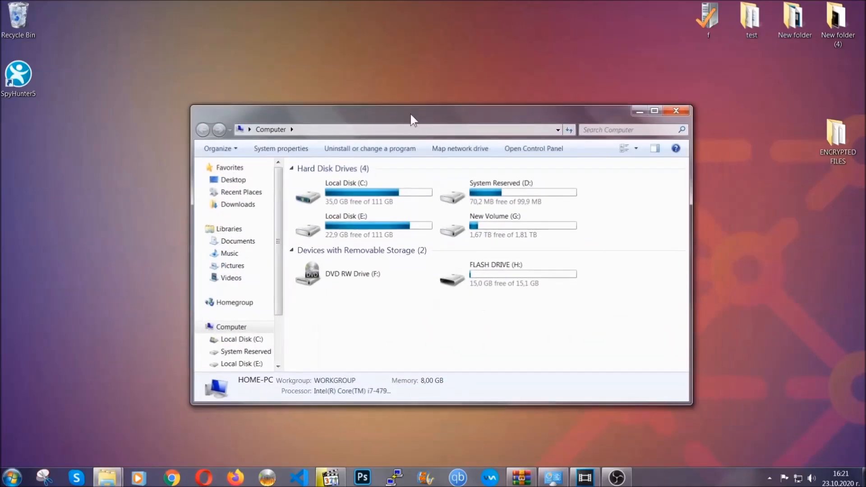
pyautogui.click(630, 130)
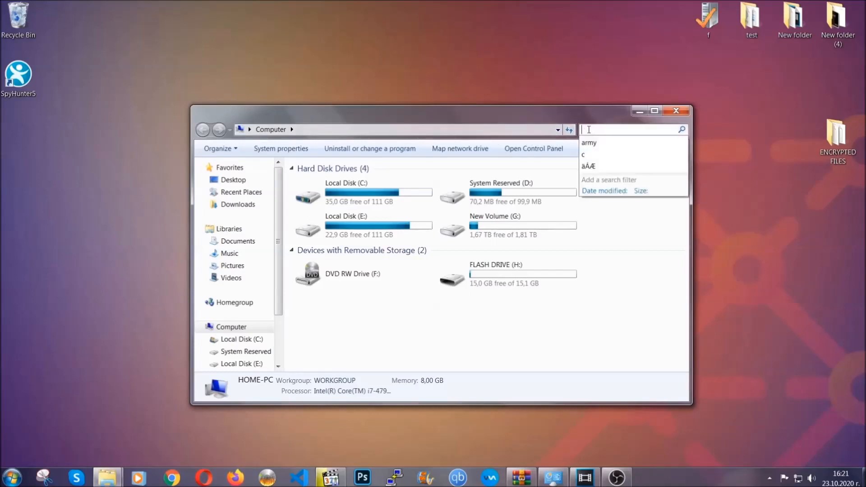
pyautogui.write('fileextension:exe E')
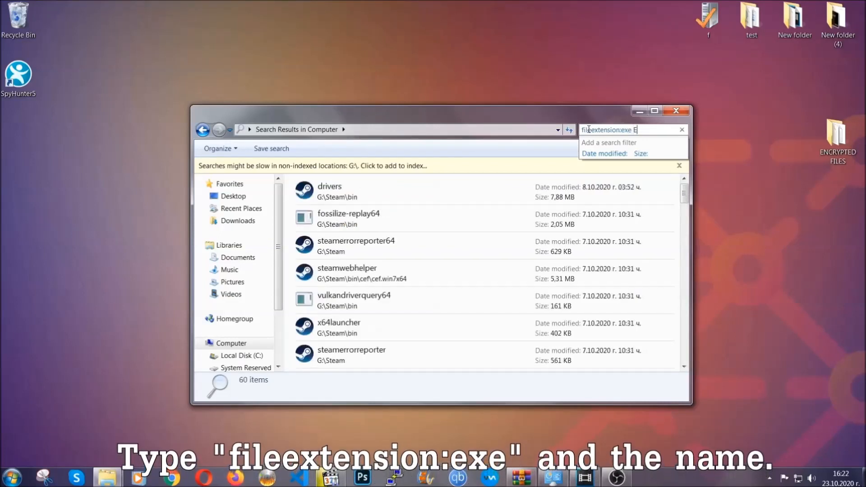
pyautogui.write('xample Virus Name')
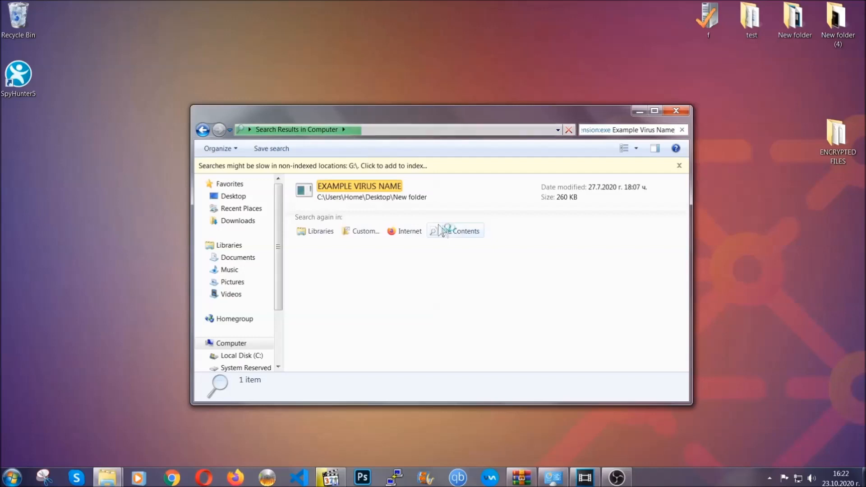
# Delete EXAMPLE VIRUS NAME to the Recycle Bin and close the search window
pyautogui.click(359, 191)
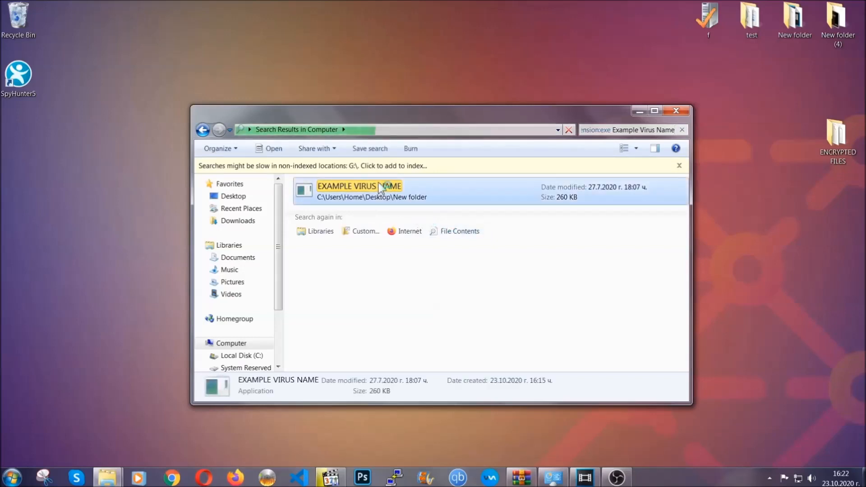
pyautogui.rightClick(360, 190)
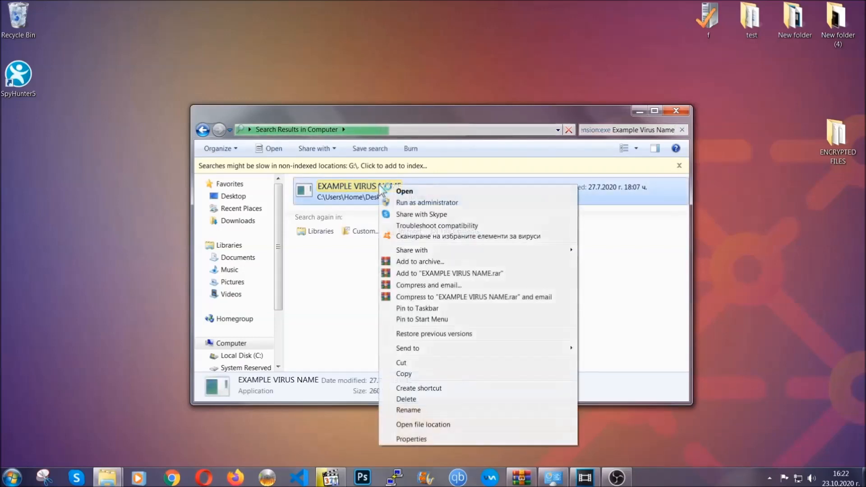
pyautogui.moveTo(407, 399)
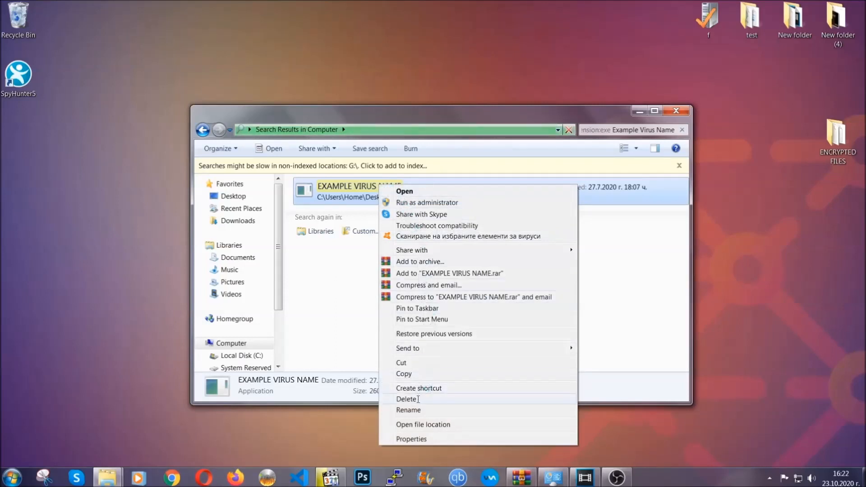
pyautogui.click(407, 399)
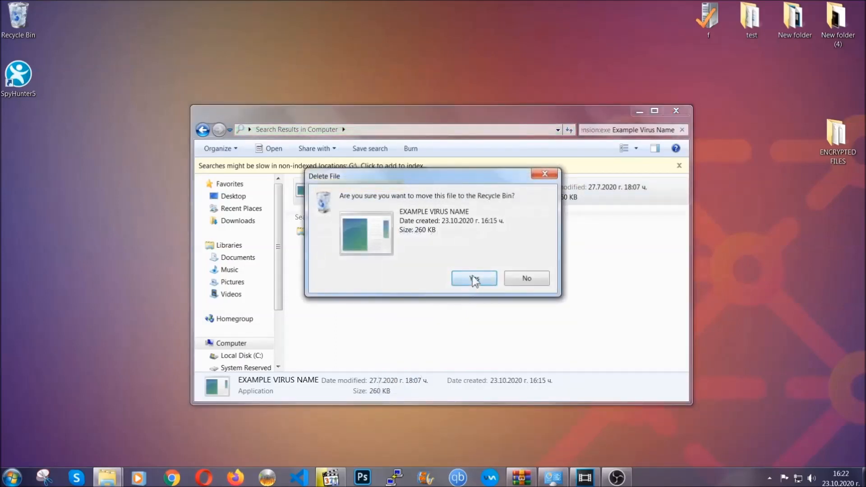
pyautogui.click(474, 278)
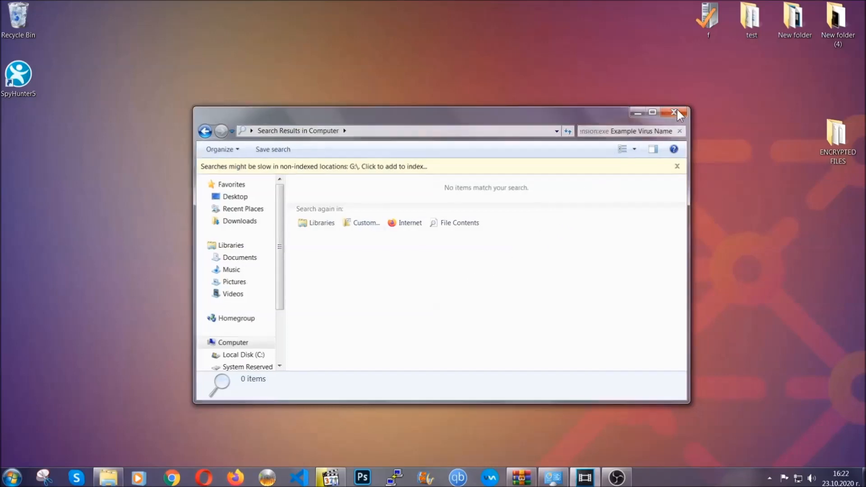
pyautogui.click(675, 113)
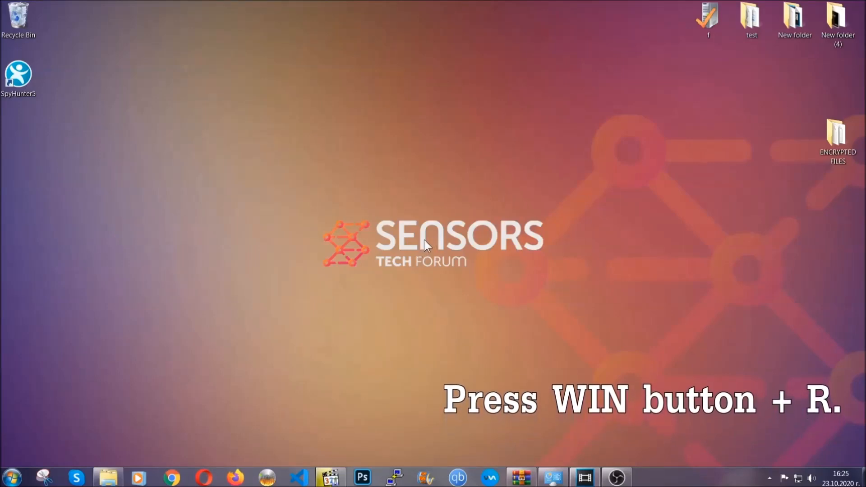
# Launch REGEDIT from the Run prompt and choose File > Export
pyautogui.press('win+r')
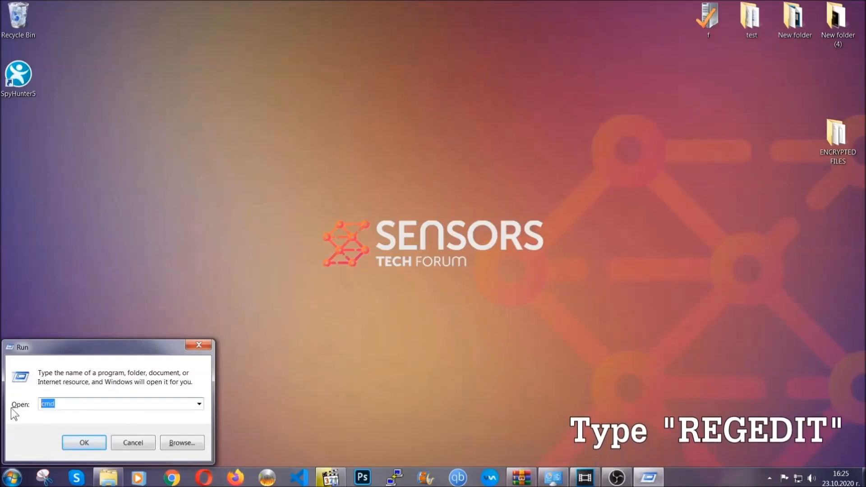
pyautogui.write('REGEDIT')
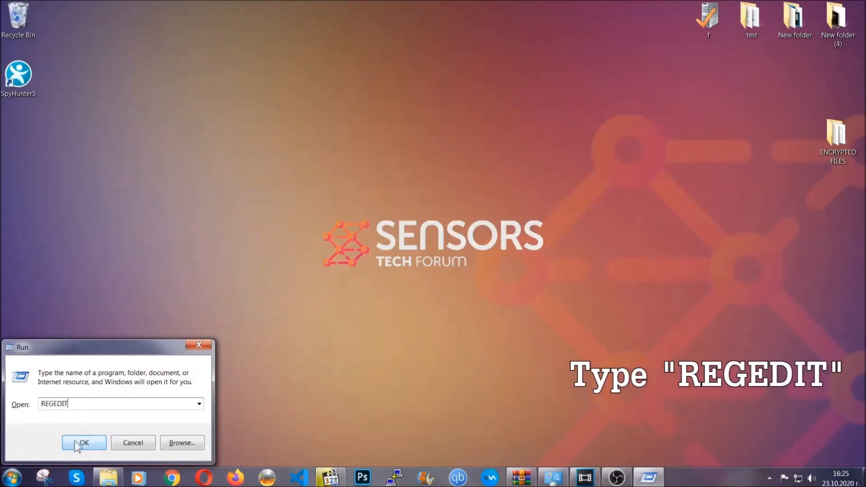
pyautogui.click(83, 443)
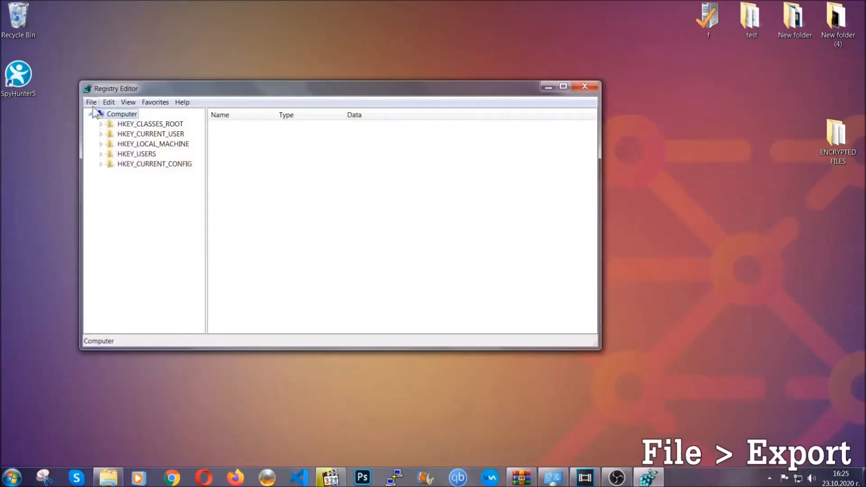
pyautogui.click(91, 102)
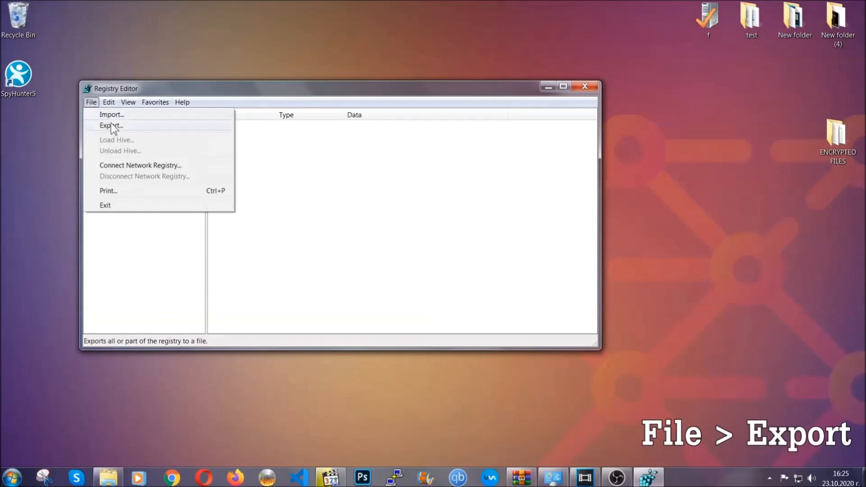
pyautogui.click(111, 126)
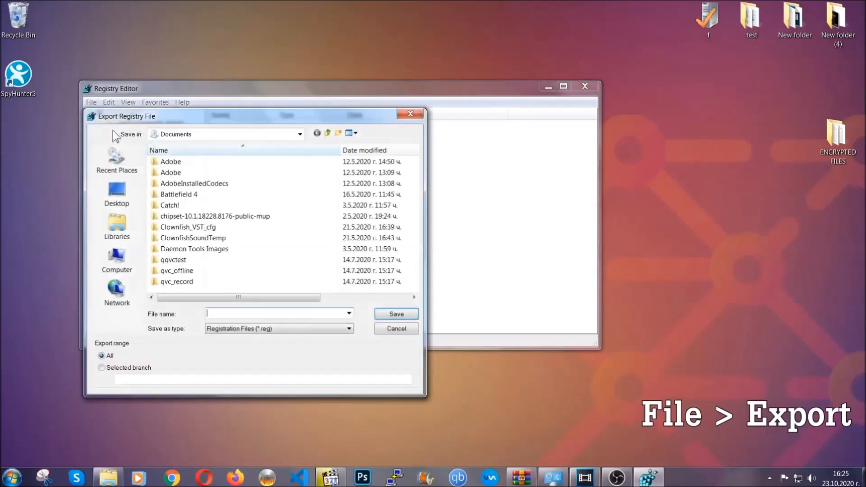
# Export the entire registry as BACKUP to the desktop
pyautogui.click(116, 194)
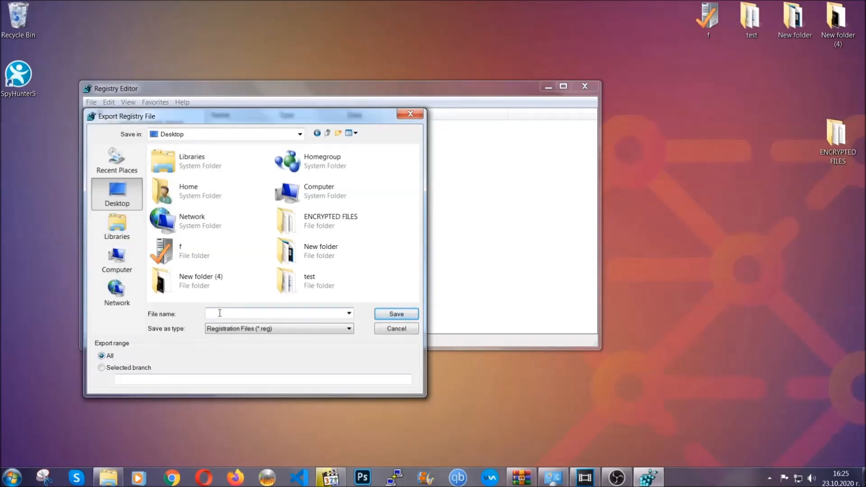
pyautogui.write('BACKUP')
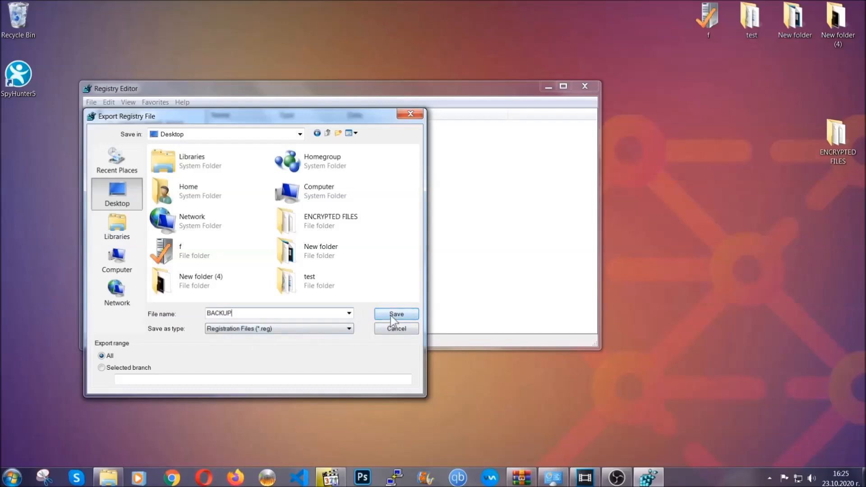
pyautogui.click(396, 314)
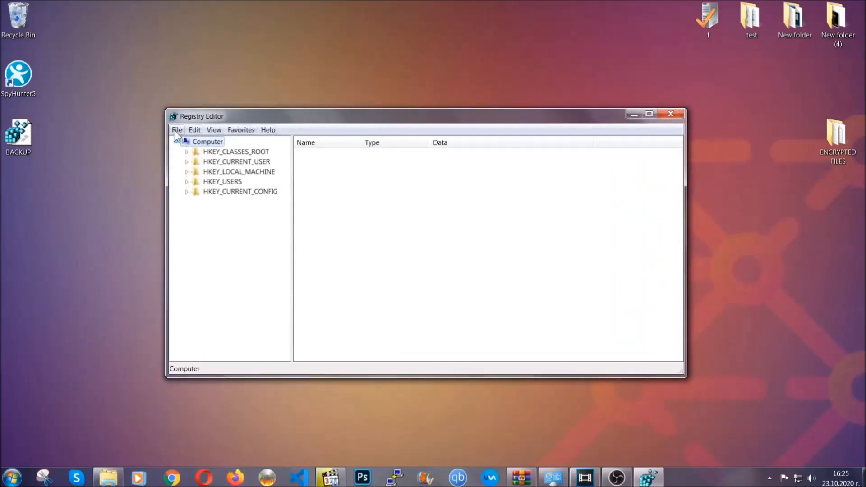
# Select HKEY_CURRENT_USER and enter RunOnce as a key search in Find
pyautogui.click(177, 130)
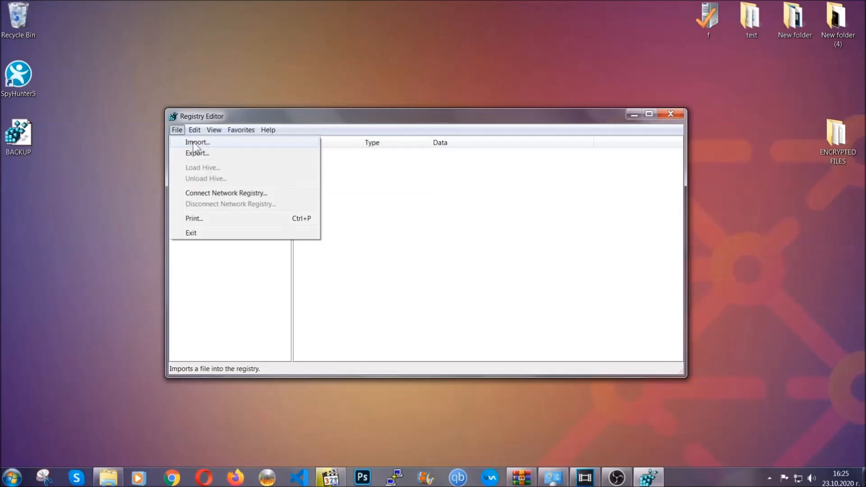
pyautogui.click(177, 129)
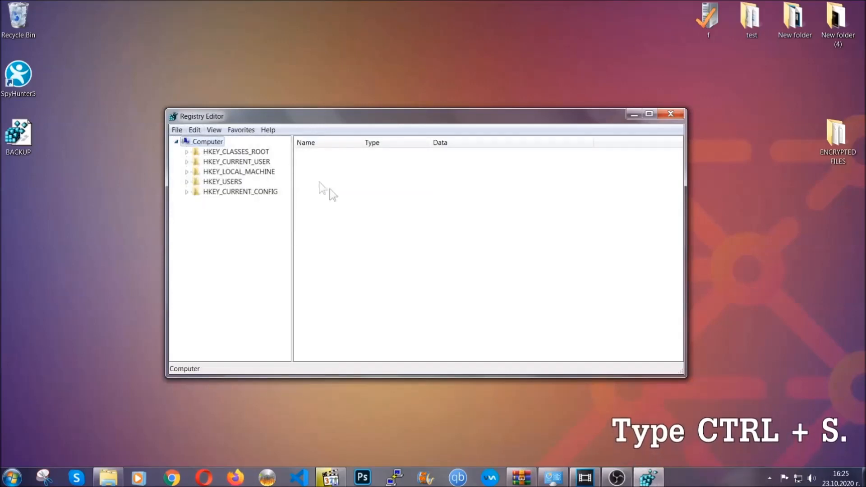
pyautogui.moveTo(416, 239)
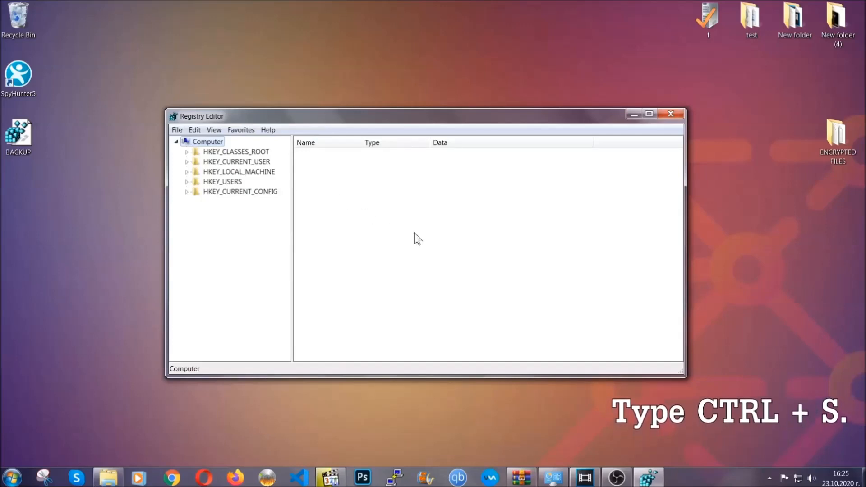
pyautogui.click(236, 162)
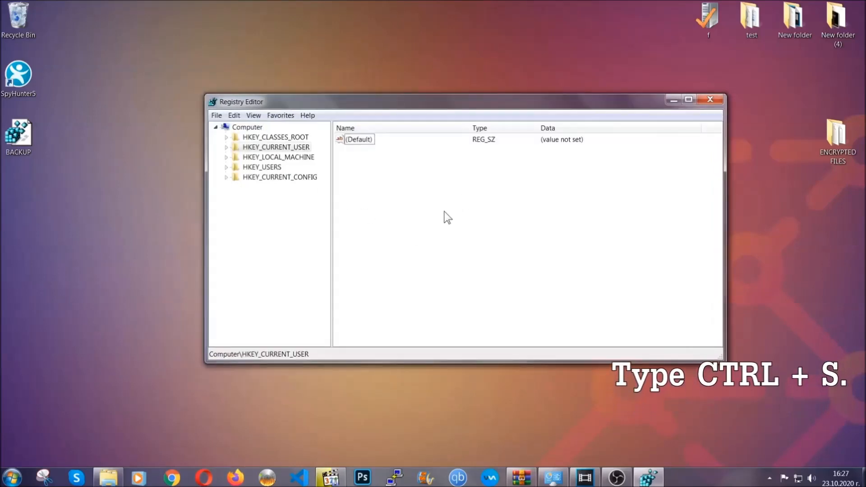
pyautogui.press('ctrl+f')
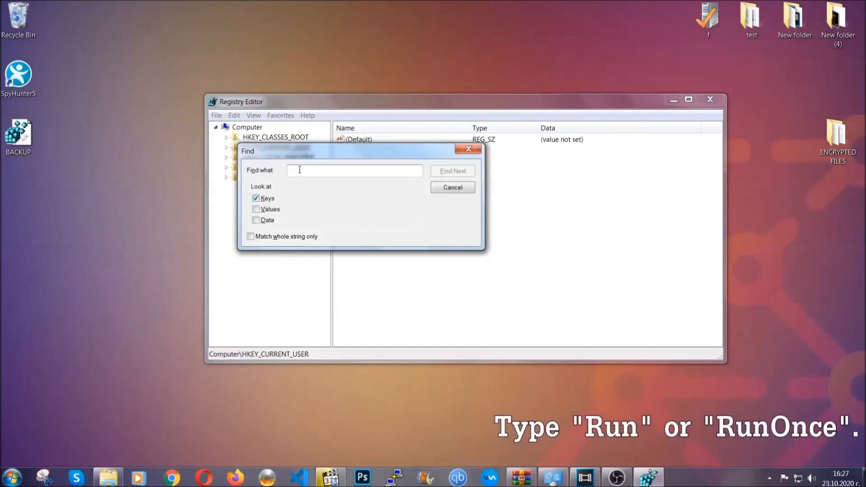
pyautogui.write('RunO')
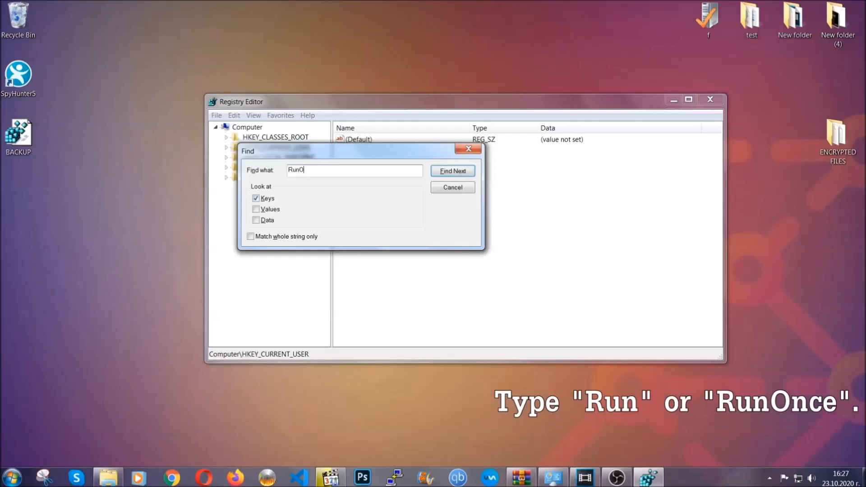
pyautogui.write('nce')
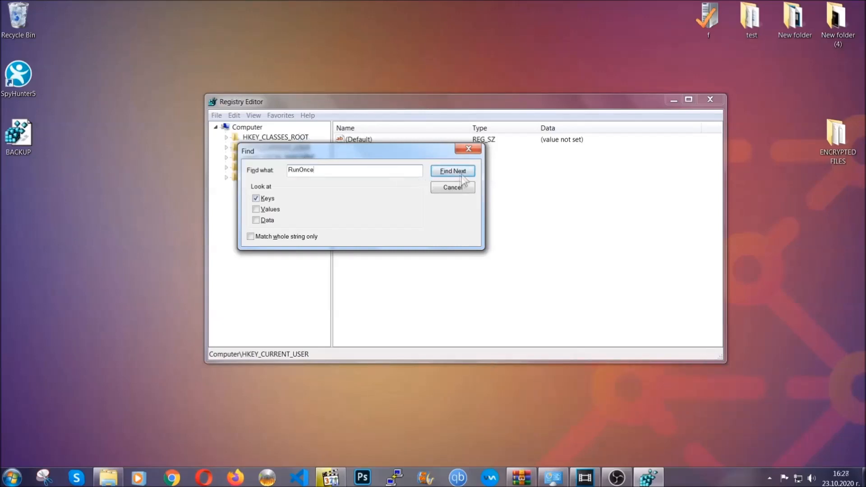
# Find the RunOnce key, then delete THE VIRUS value from the Run key
pyautogui.click(453, 170)
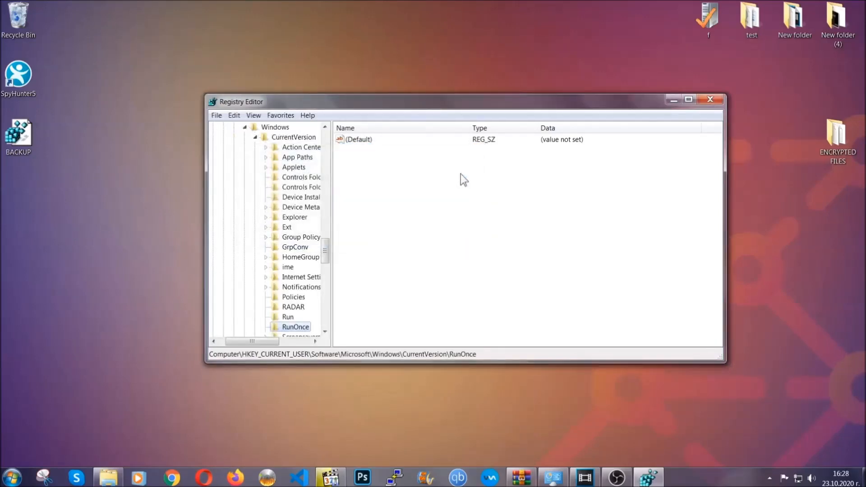
pyautogui.scroll(-3)
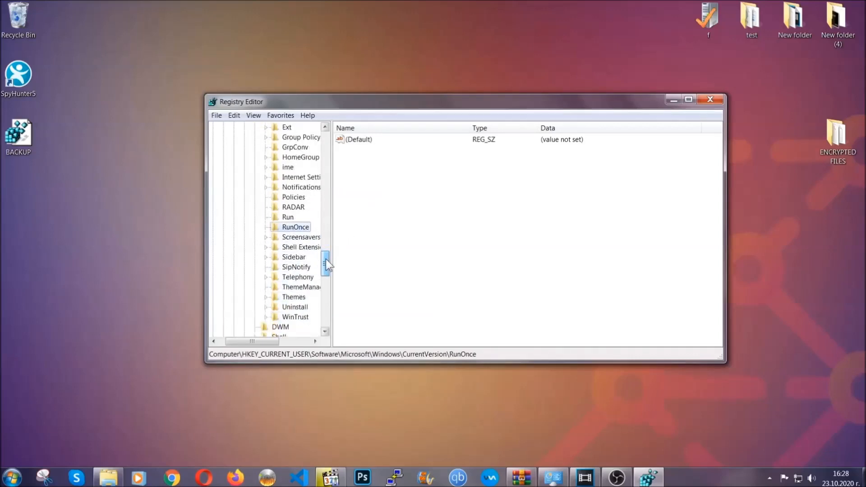
pyautogui.click(287, 217)
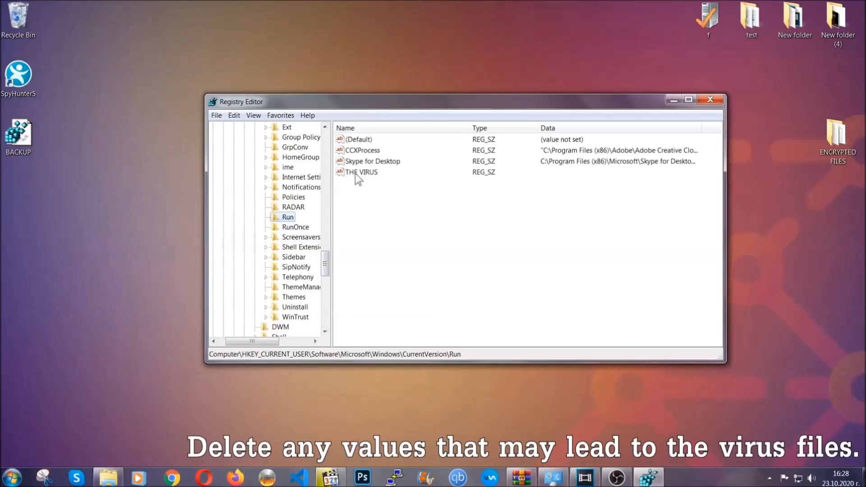
pyautogui.rightClick(361, 172)
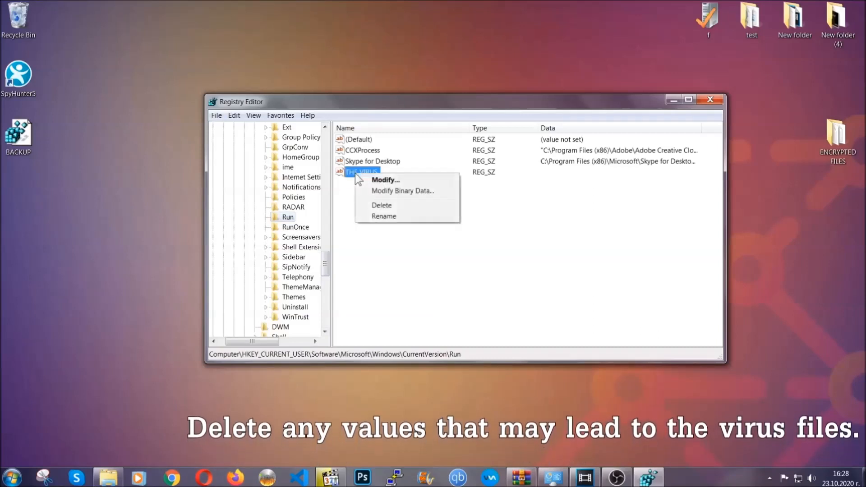
pyautogui.click(382, 205)
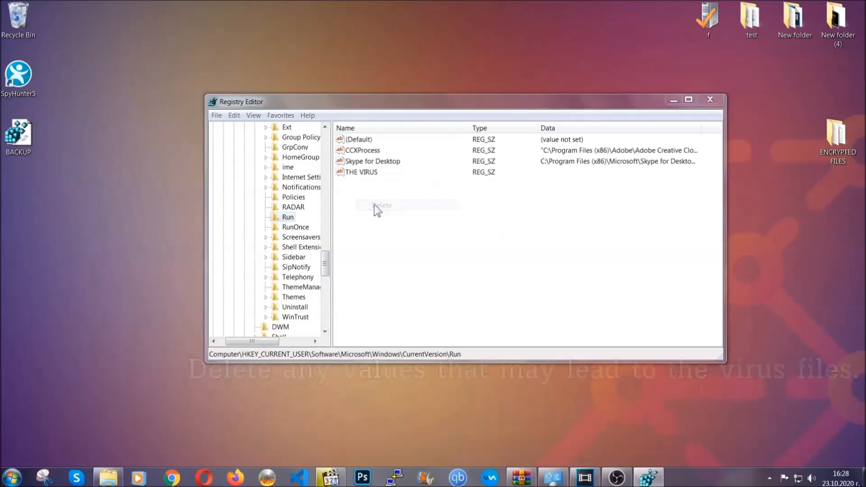
pyautogui.click(382, 205)
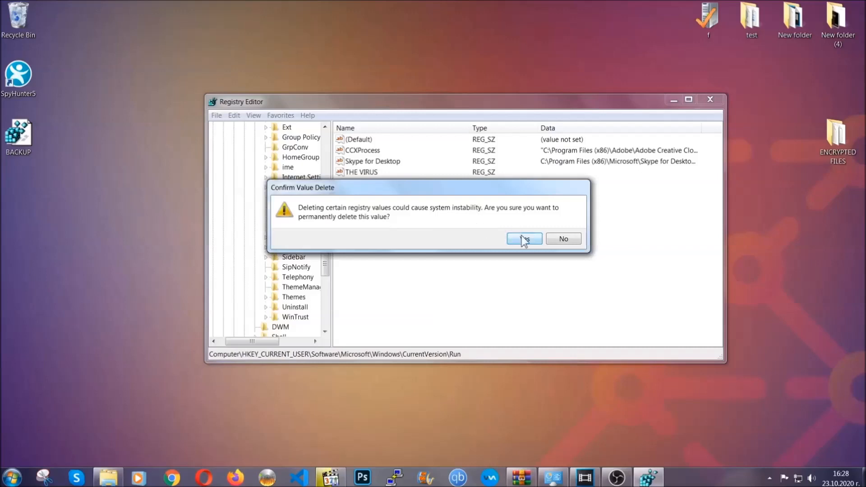
pyautogui.click(524, 238)
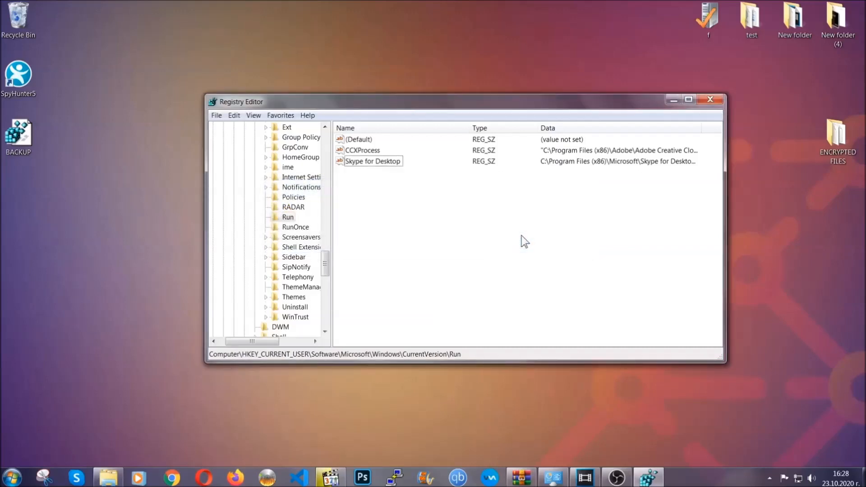
pyautogui.moveTo(711, 99)
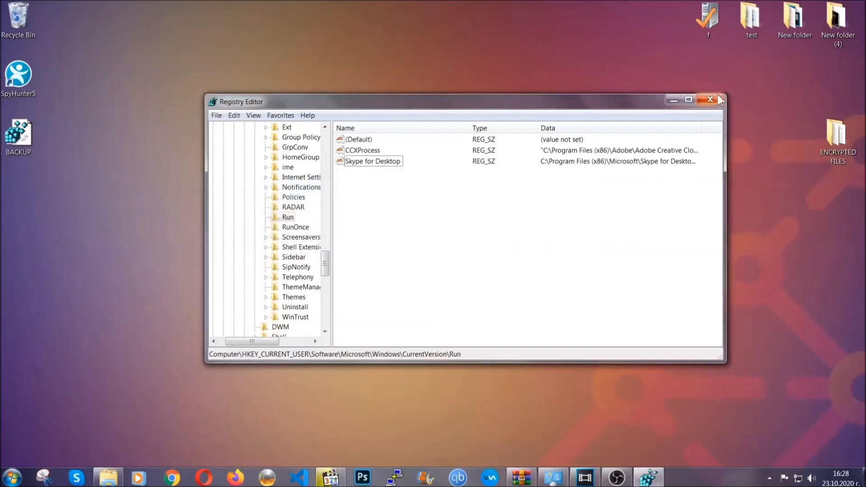
# Close the Registry Editor window to return to the desktop
pyautogui.click(711, 101)
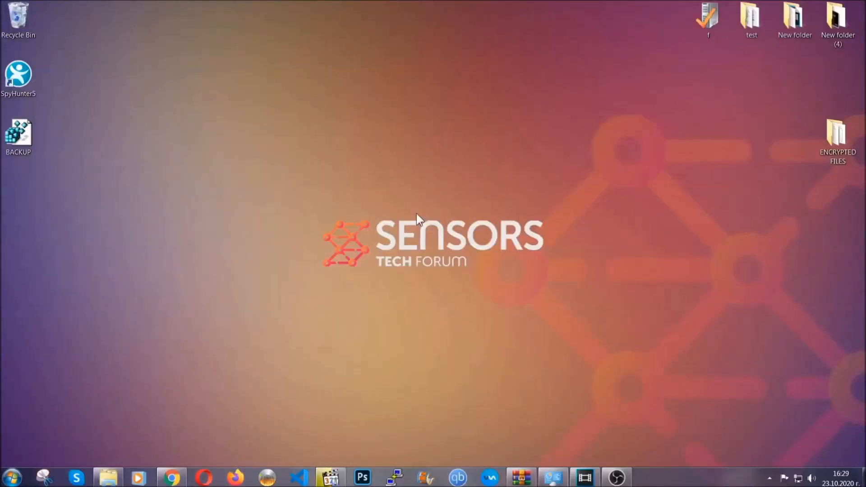
pyautogui.moveTo(260, 339)
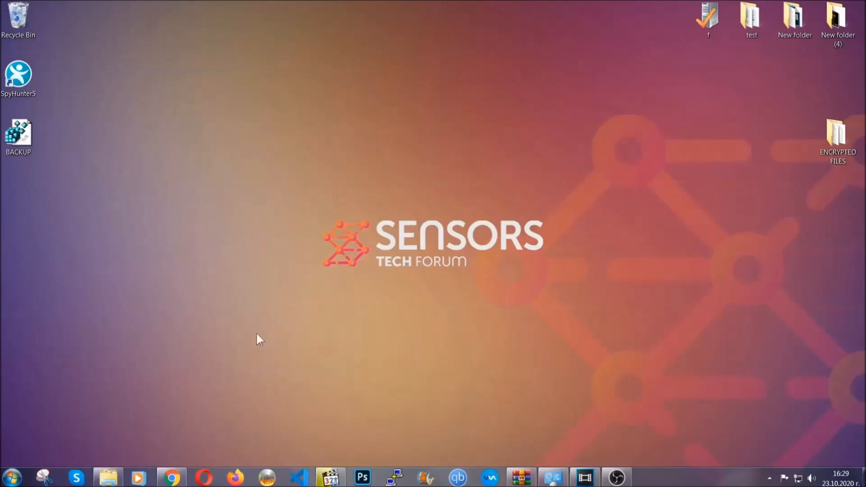
# Bring up the SensorsTechForum recovery article in Chrome and scroll to its six recovery methods
pyautogui.click(172, 477)
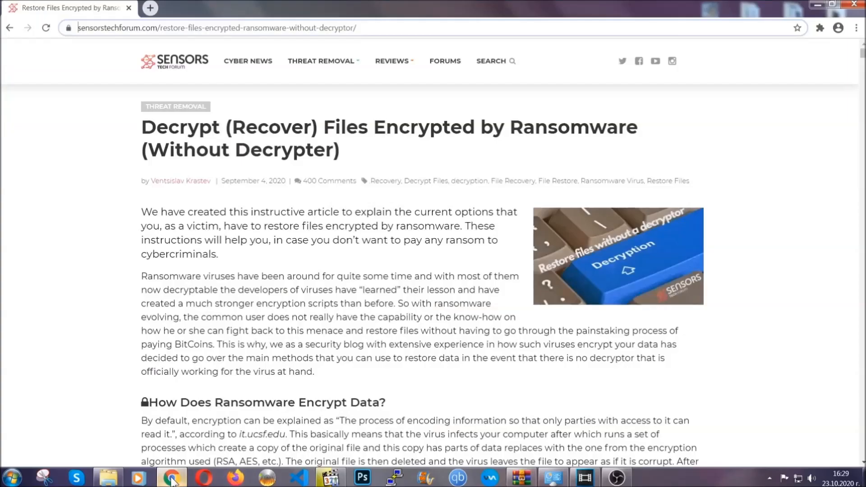
pyautogui.moveTo(113, 76)
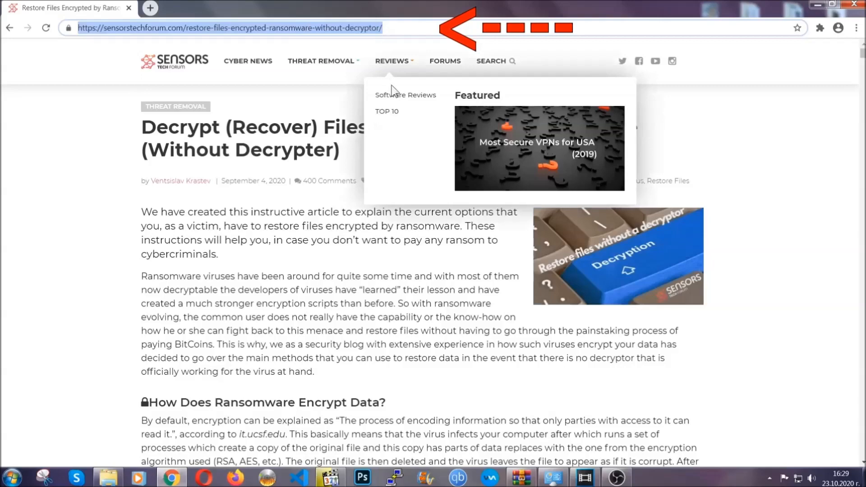
pyautogui.scroll(-3)
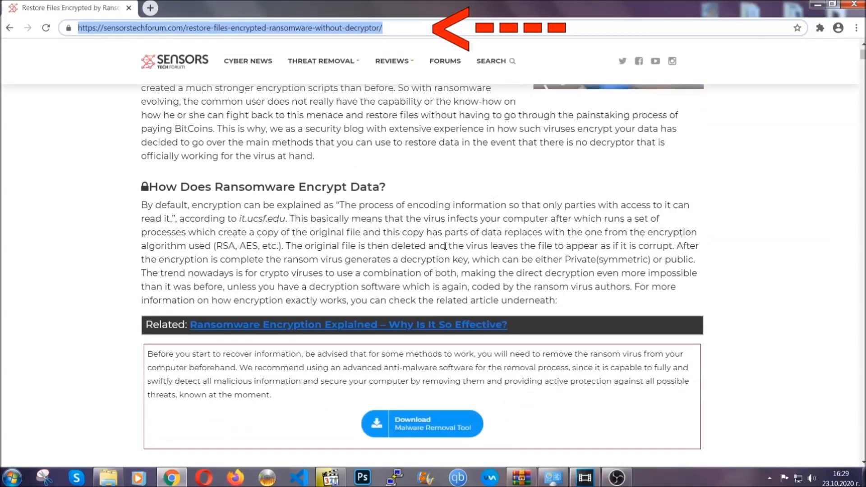
pyautogui.scroll(-3)
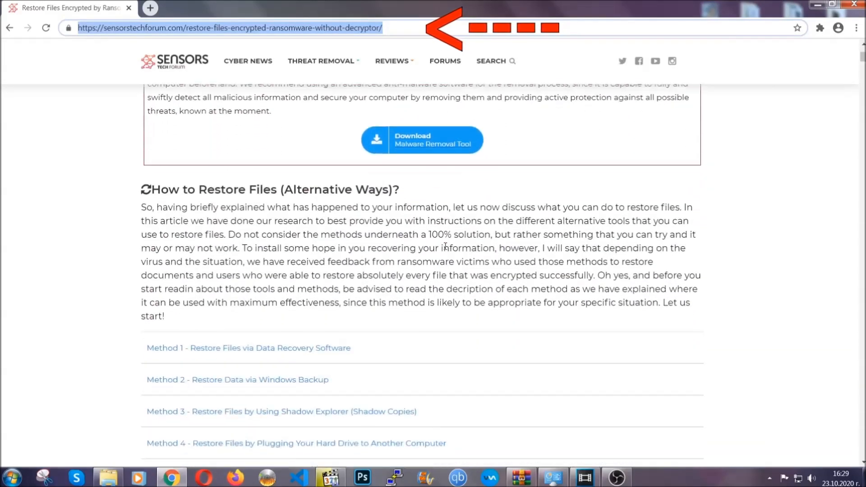
pyautogui.scroll(-3)
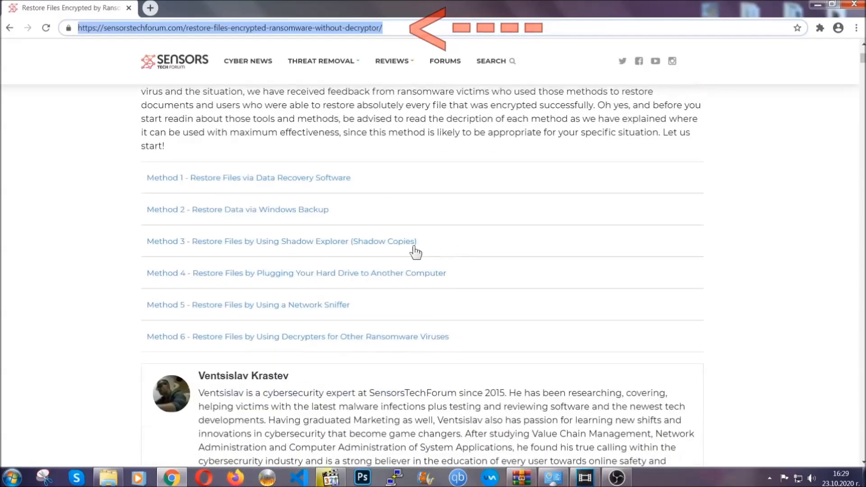
pyautogui.moveTo(207, 224)
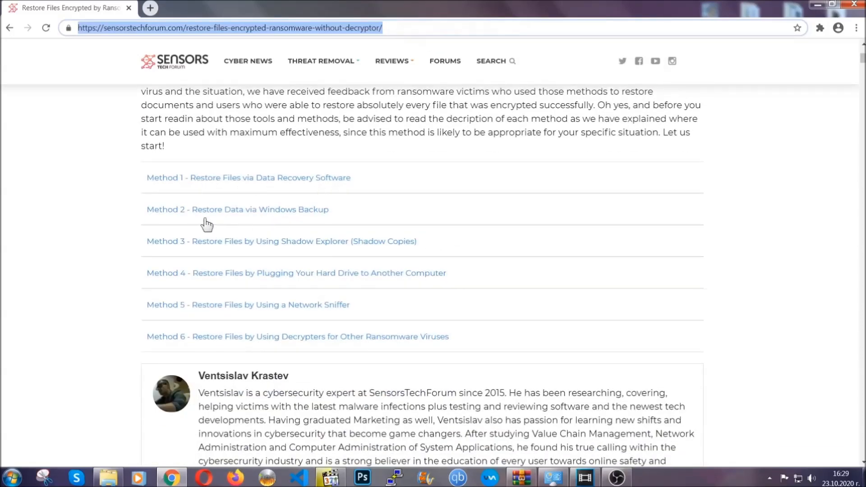
pyautogui.moveTo(293, 249)
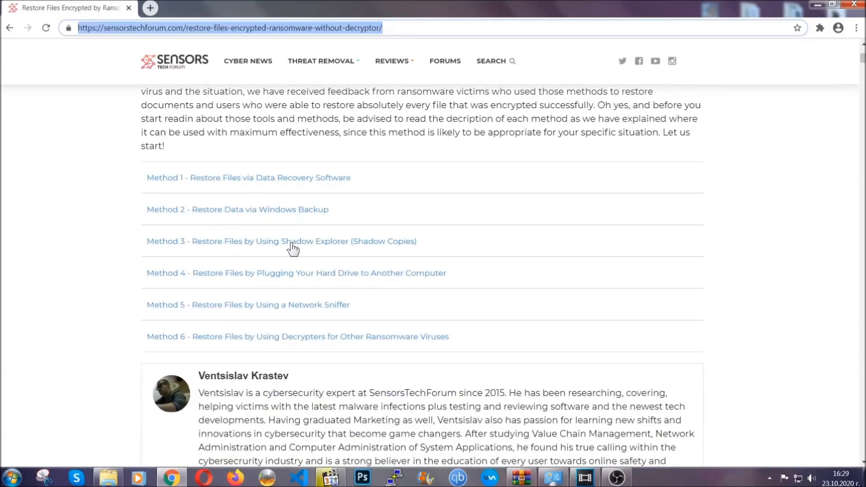
pyautogui.moveTo(311, 286)
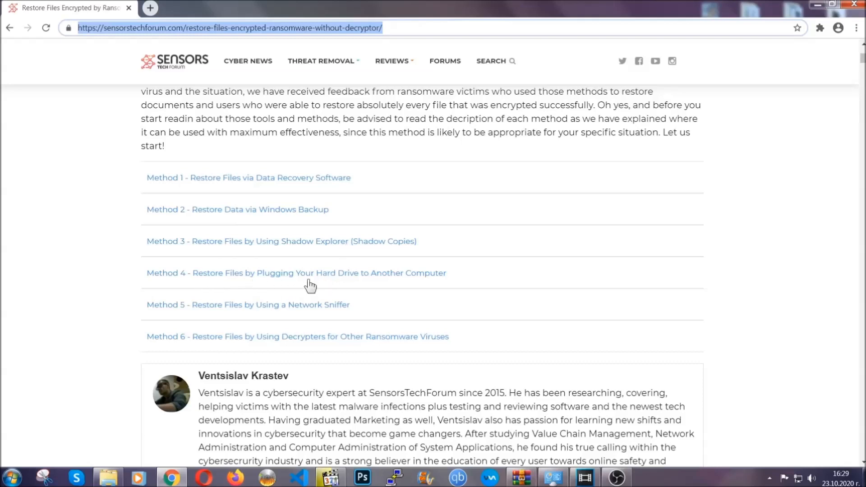
# Expand Method 2 (Windows Backup) with its Step1 and Step3, then scroll back to the article title
pyautogui.click(237, 210)
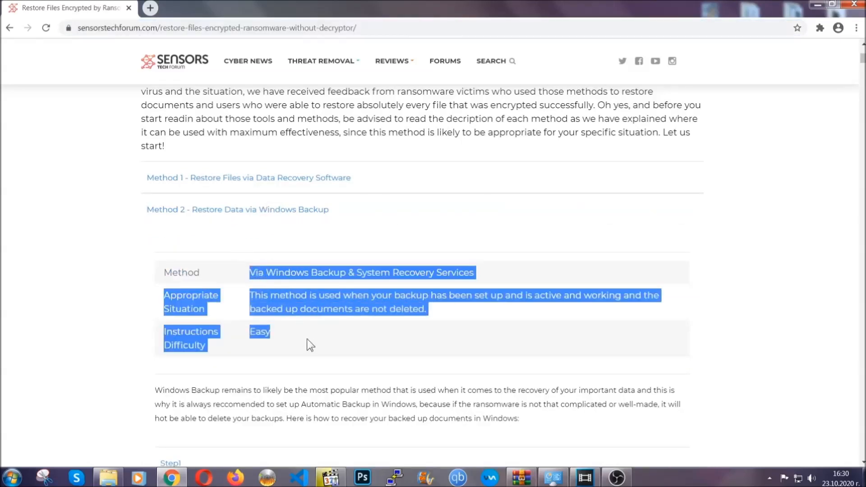
pyautogui.scroll(-3)
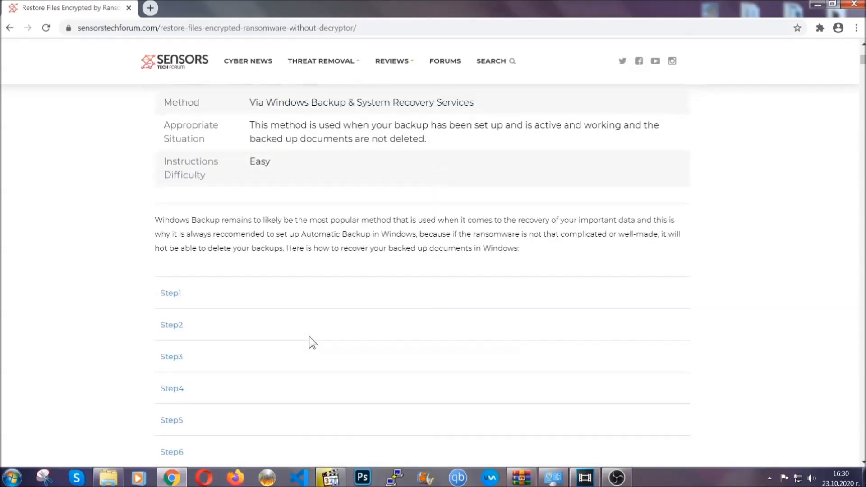
pyautogui.click(171, 293)
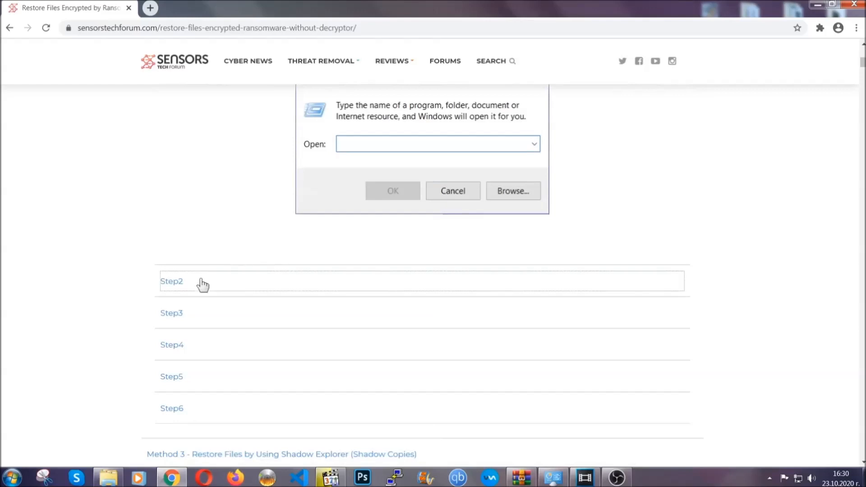
pyautogui.write('ms-settings:windowsupdate')
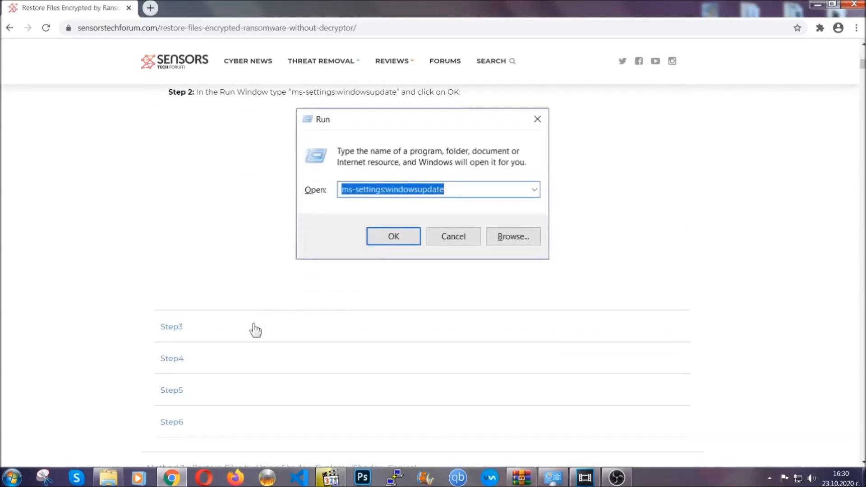
pyautogui.click(393, 236)
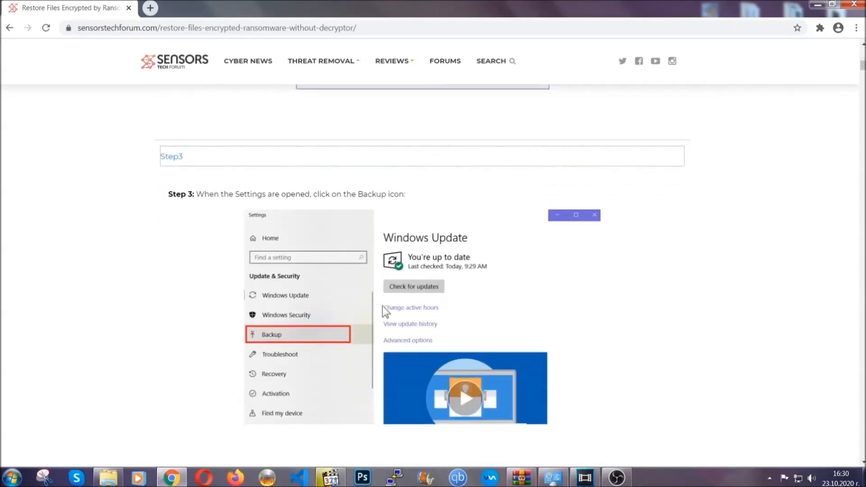
pyautogui.scroll(-3)
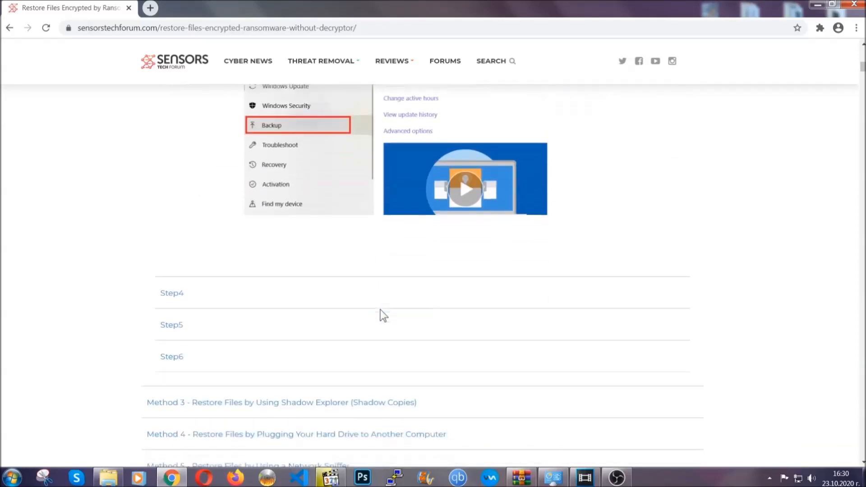
pyautogui.scroll(-3)
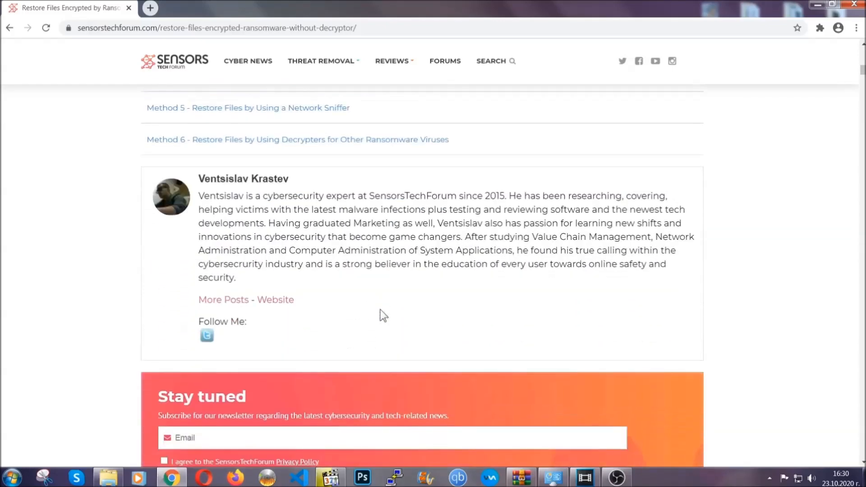
pyautogui.scroll(3)
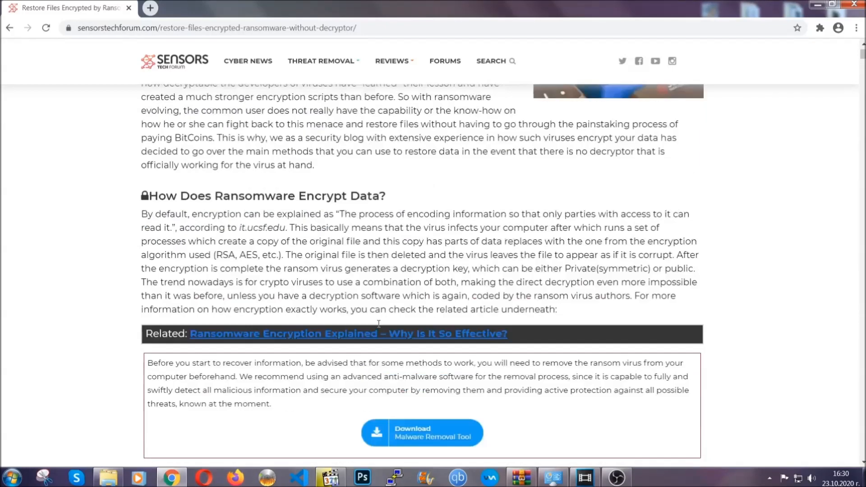
pyautogui.scroll(3)
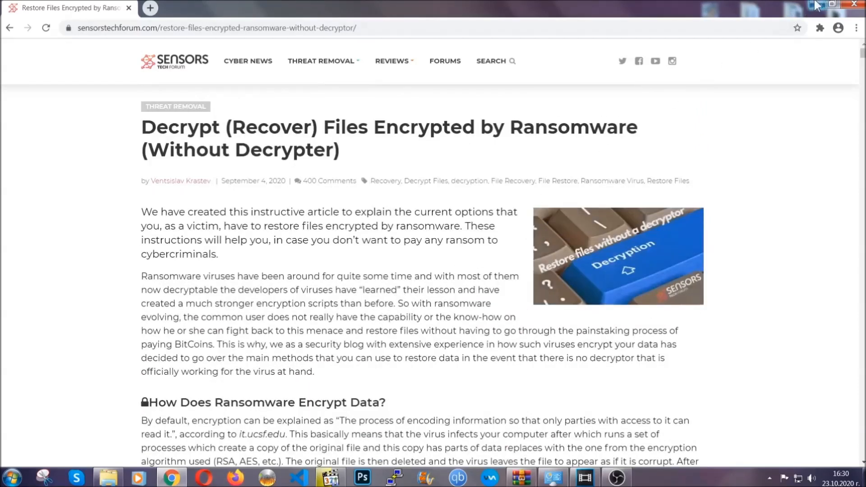